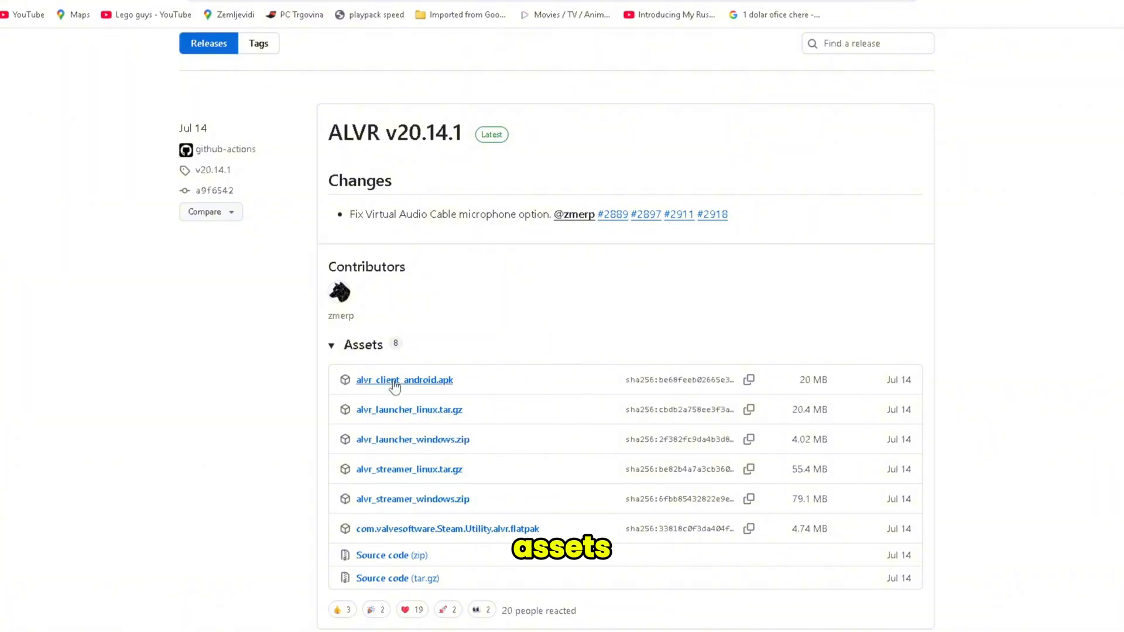
mouse_move(412, 436)
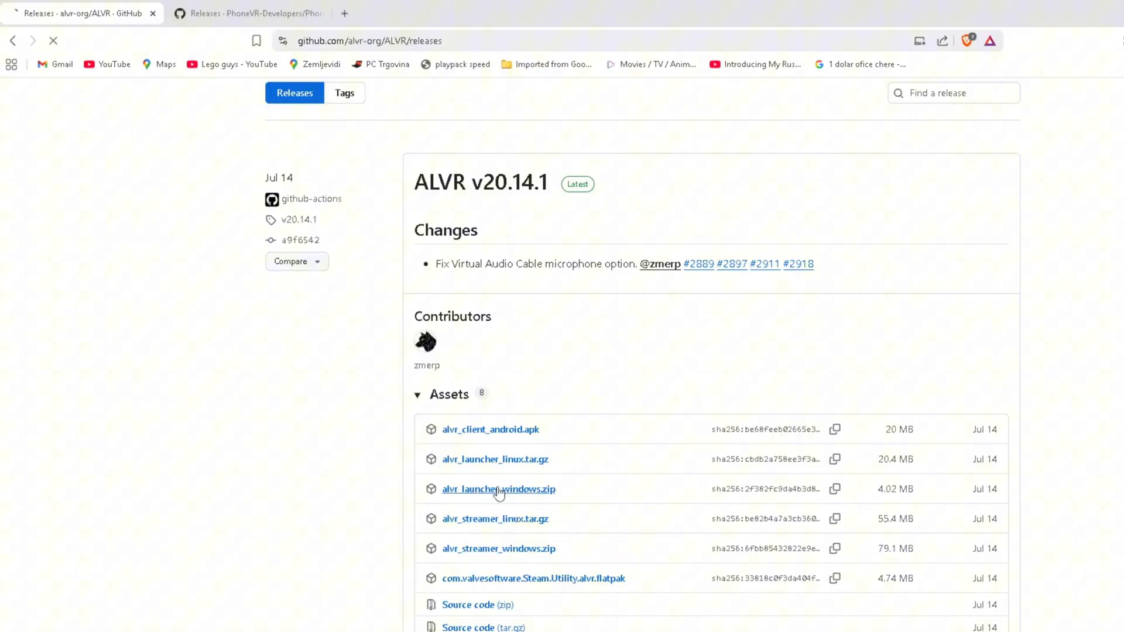
Step: Download alvr_launcher_windows.zip from the ALVR v20.14.1 release and show it in its folder
left_click(497, 489)
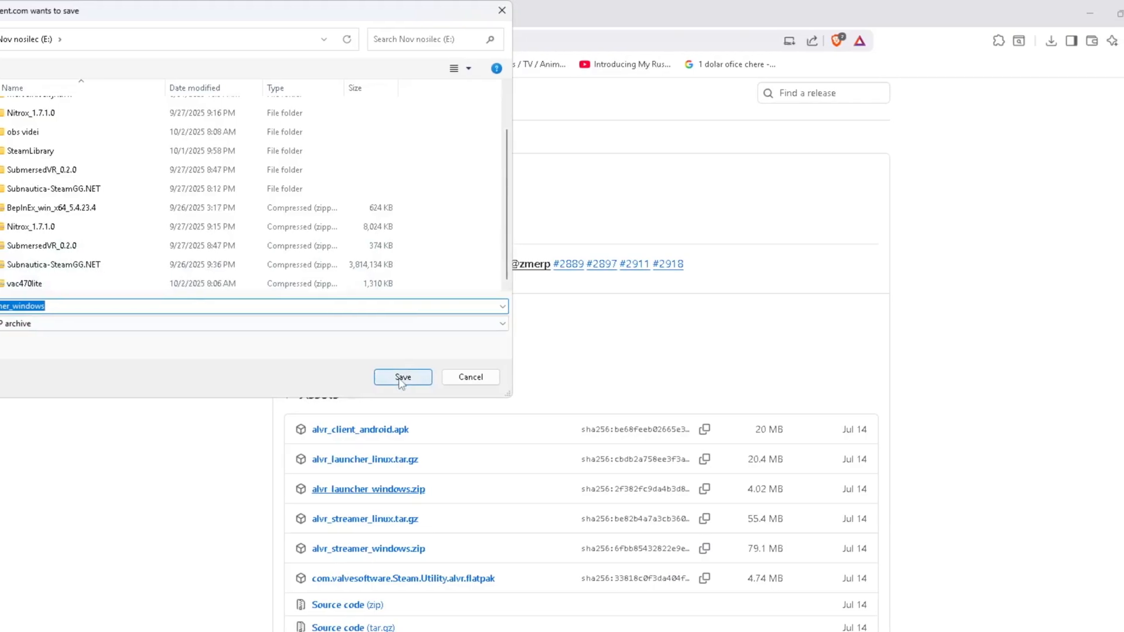
left_click(402, 377)
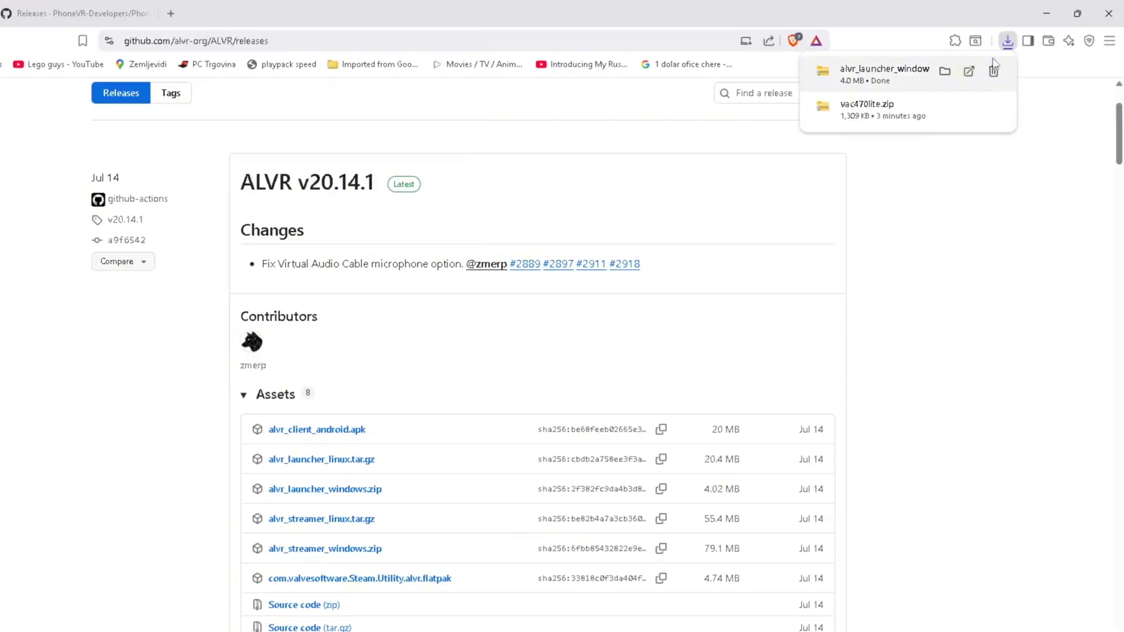
left_click(944, 70)
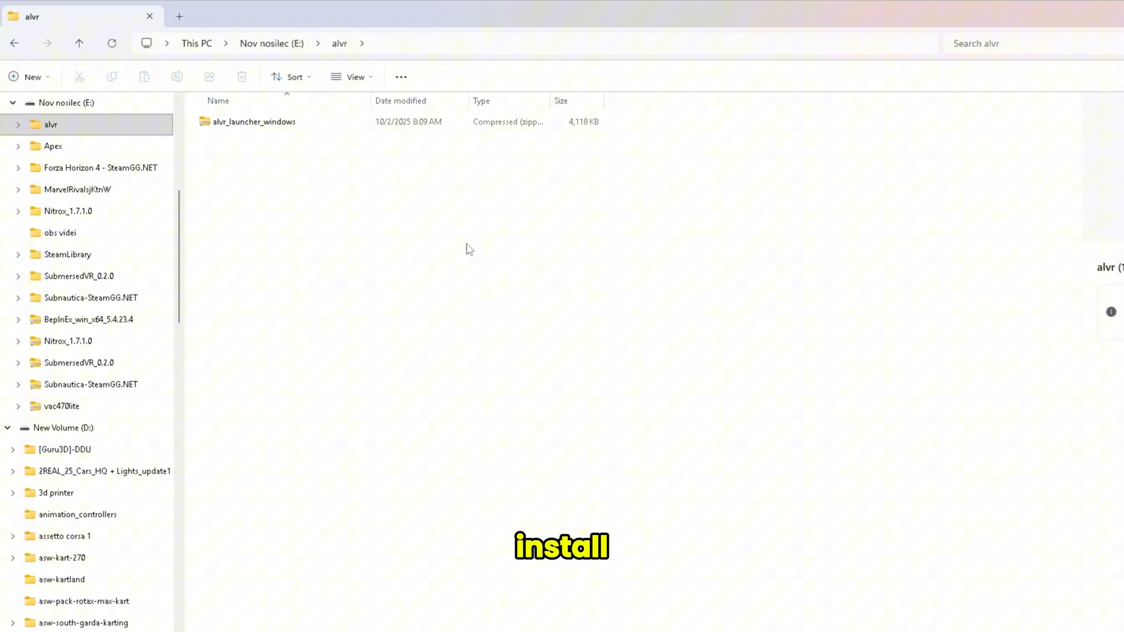
Step: Extract alvr_launcher_windows.zip with Extract All
left_click(263, 115)
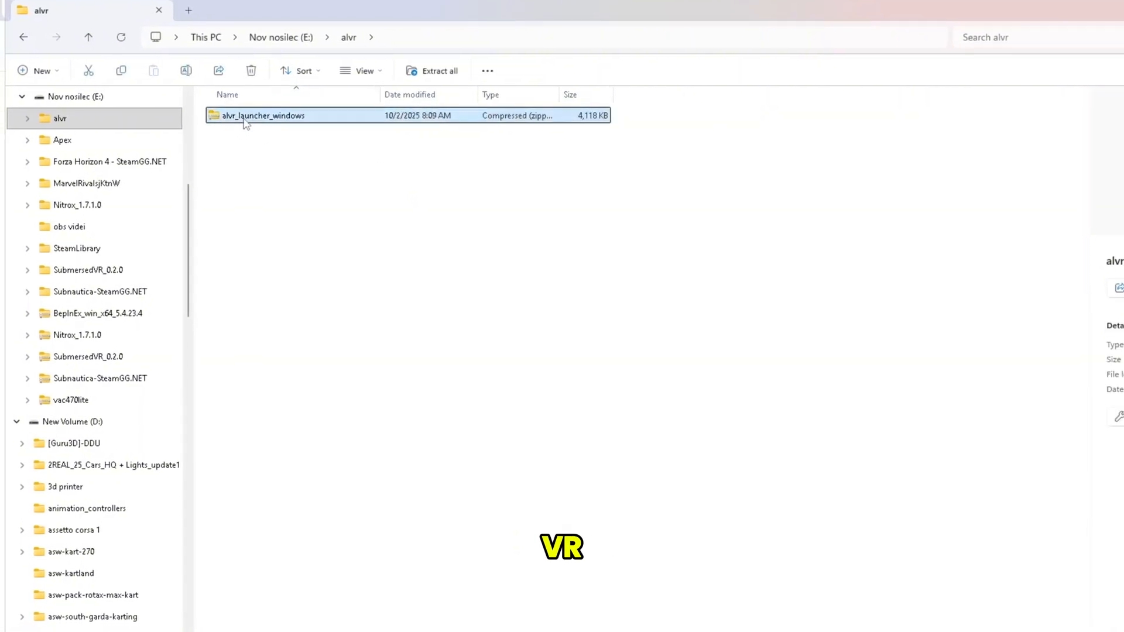
right_click(263, 115)
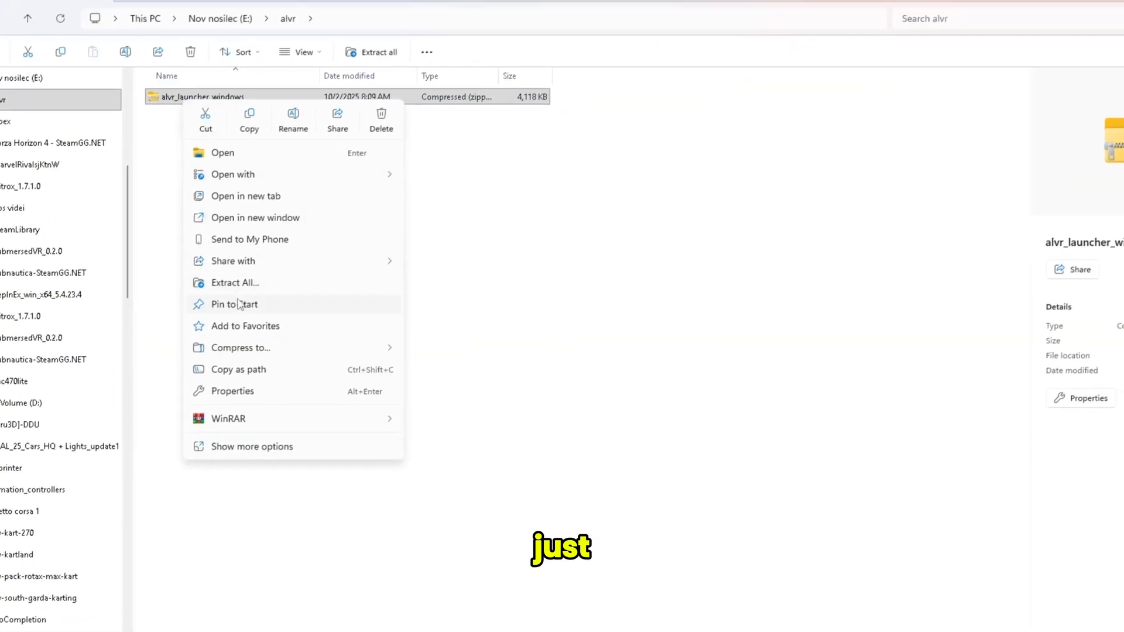
left_click(479, 326)
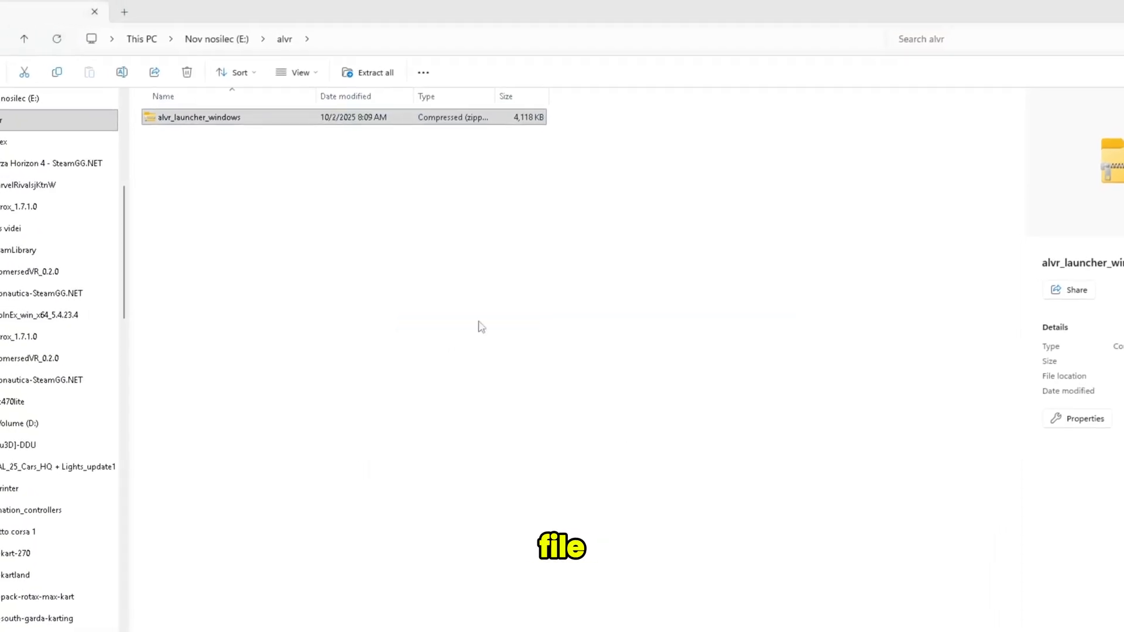
Step: Open the extracted launcher folder and run ALVR Launcher
double_click(198, 117)
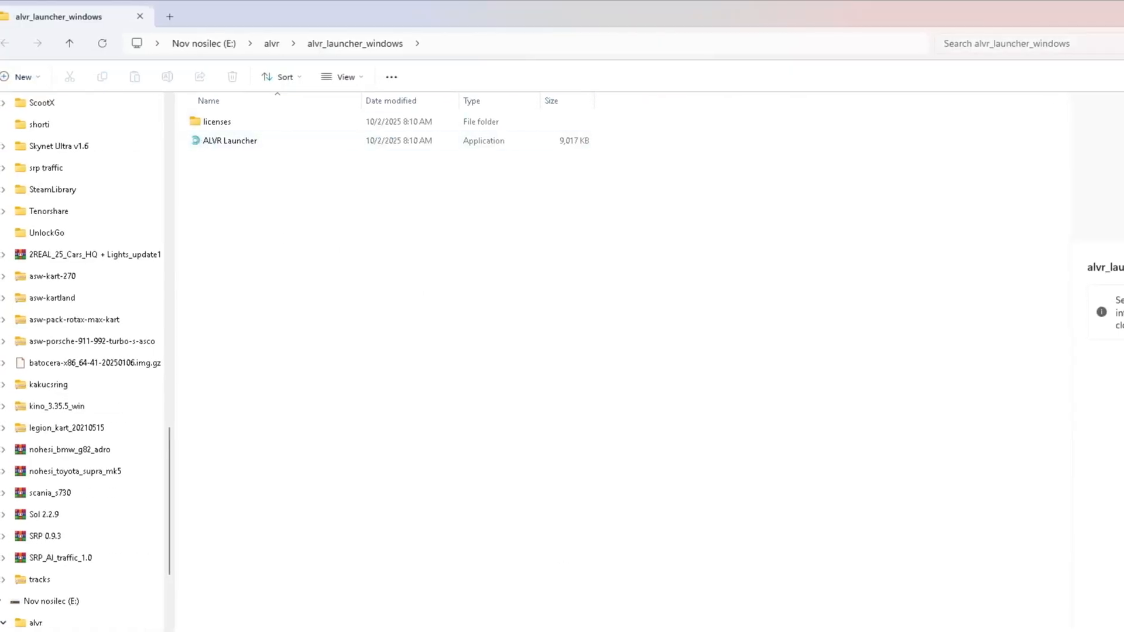
left_click(69, 42)
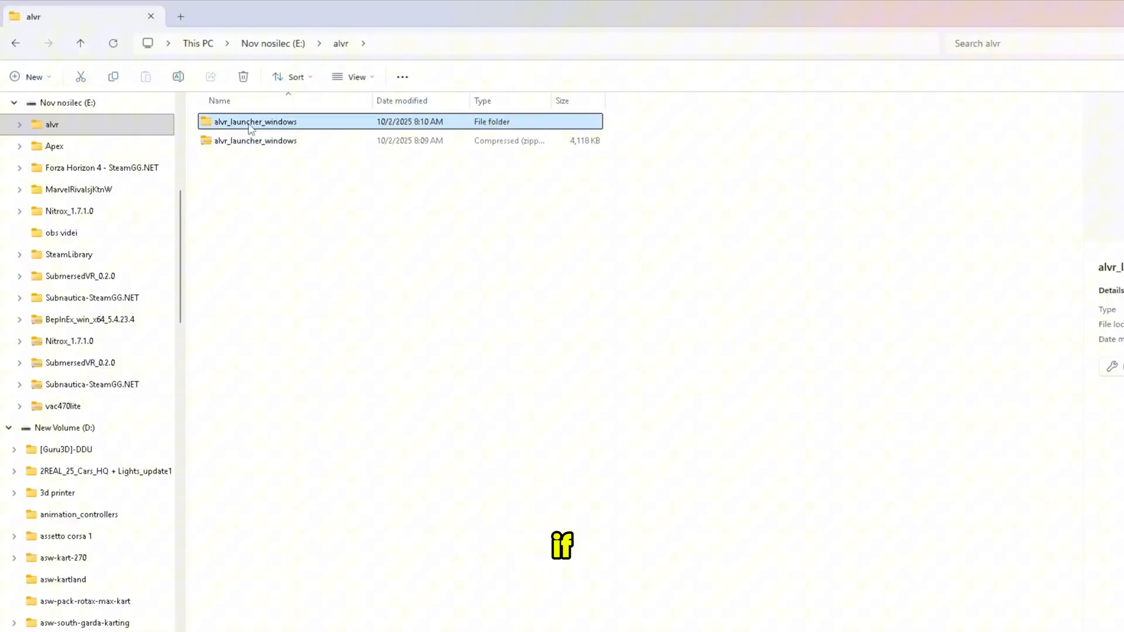
double_click(256, 122)
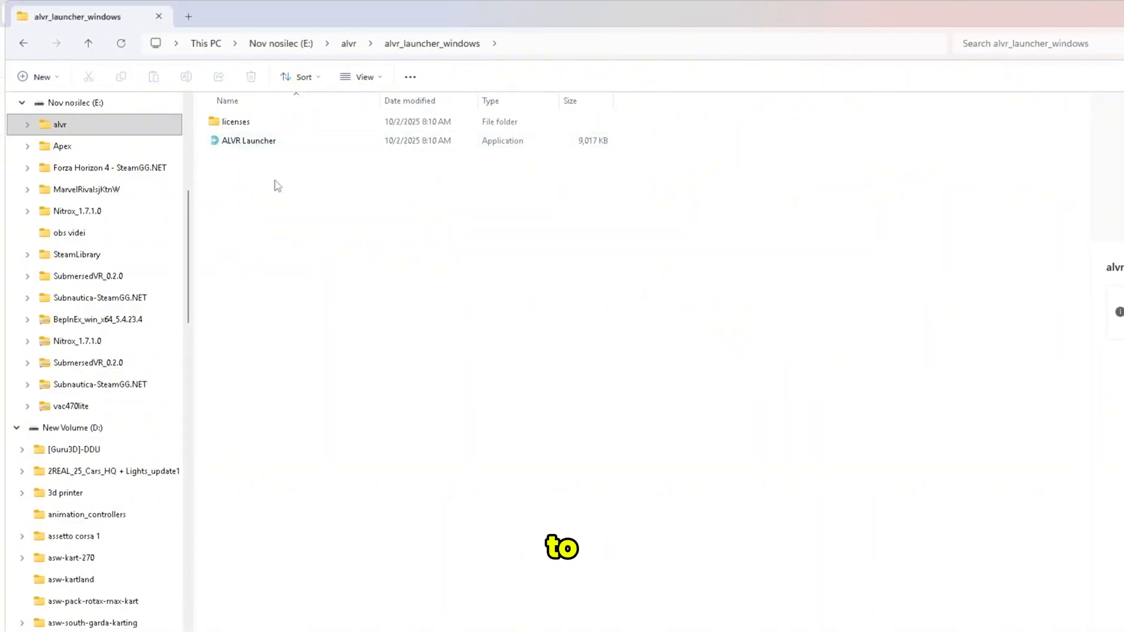
left_click(249, 140)
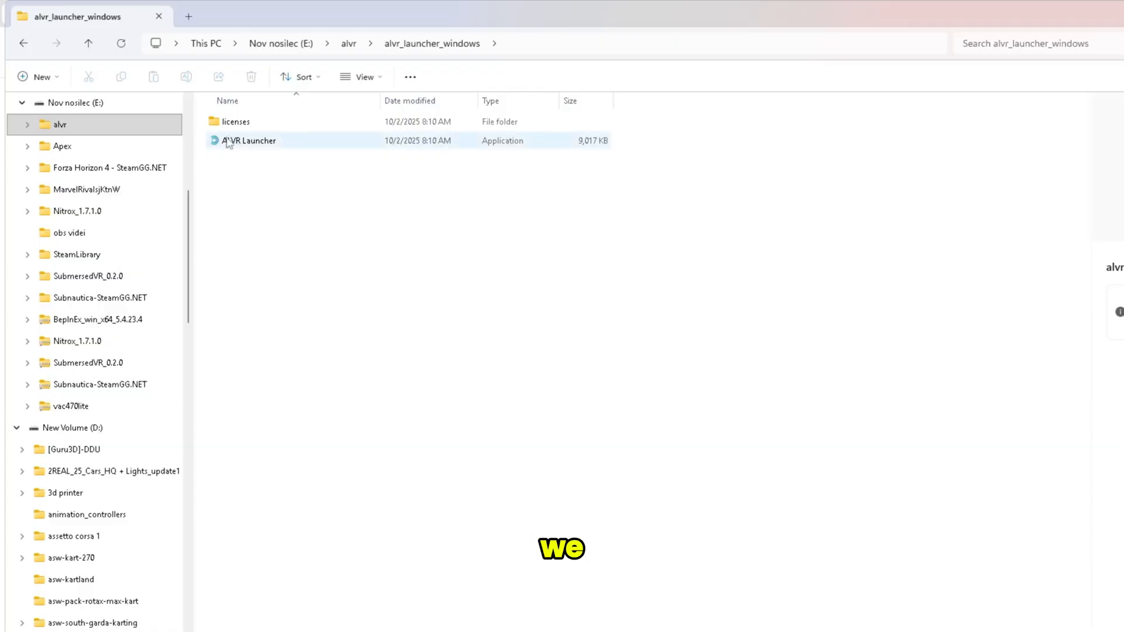
left_click(249, 140)
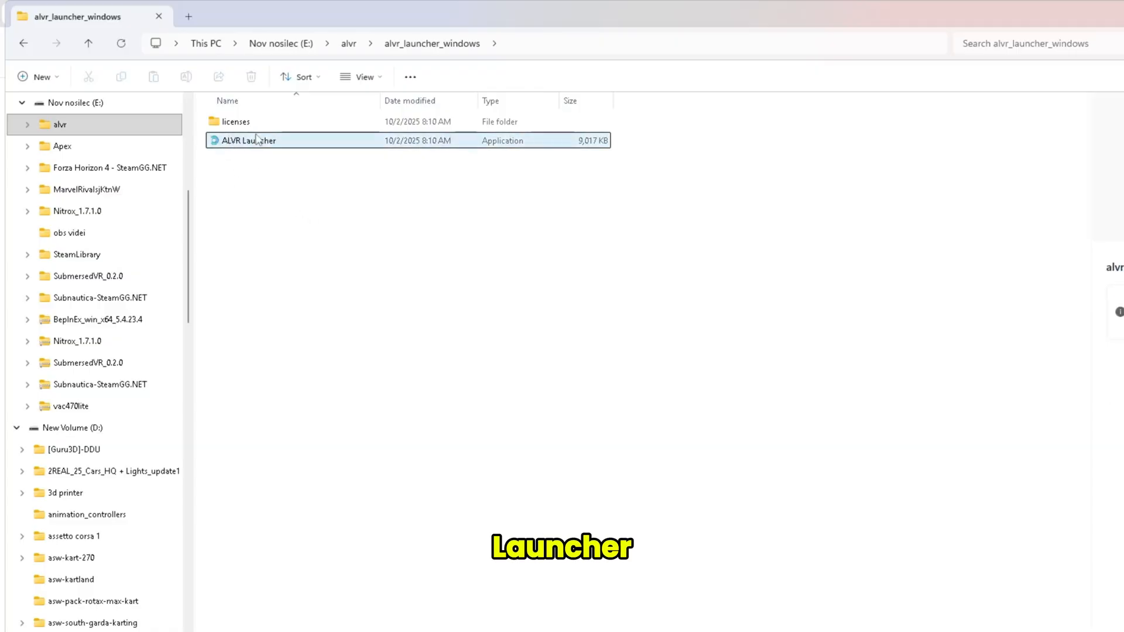
double_click(249, 140)
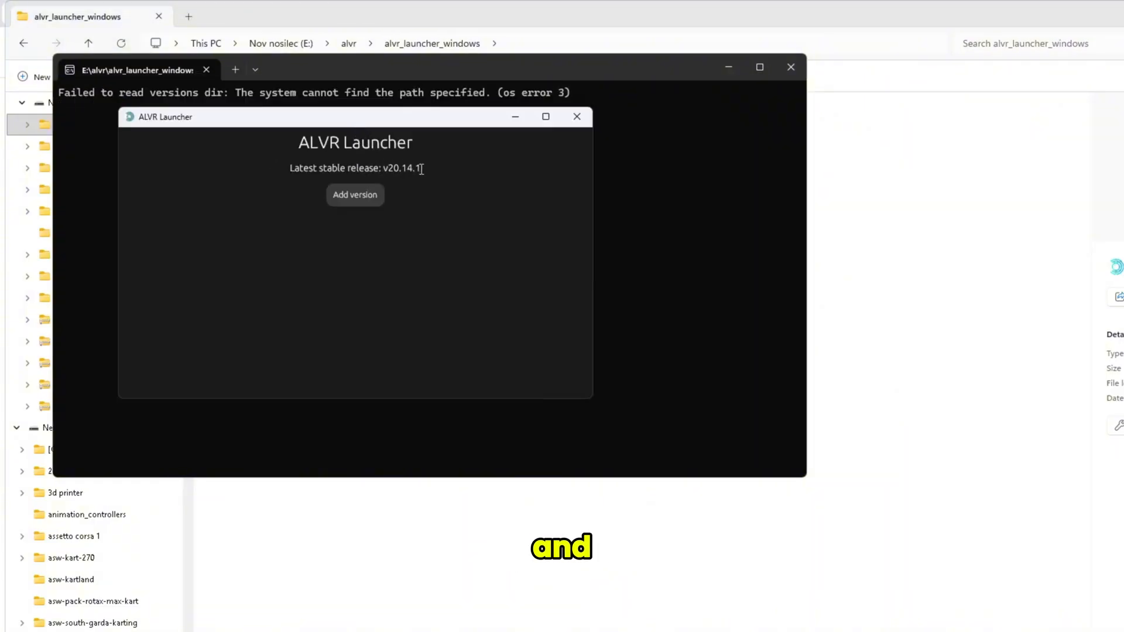
mouse_move(303, 294)
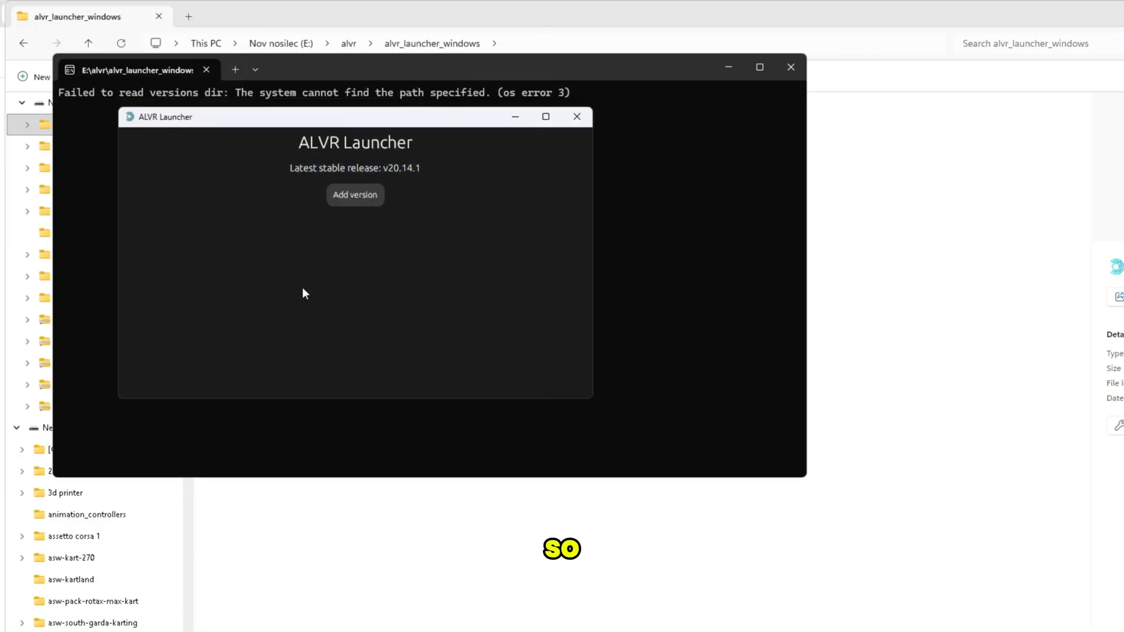
Step: Add and install ALVR version v20.14.1 from the Stable channel
left_click(354, 195)
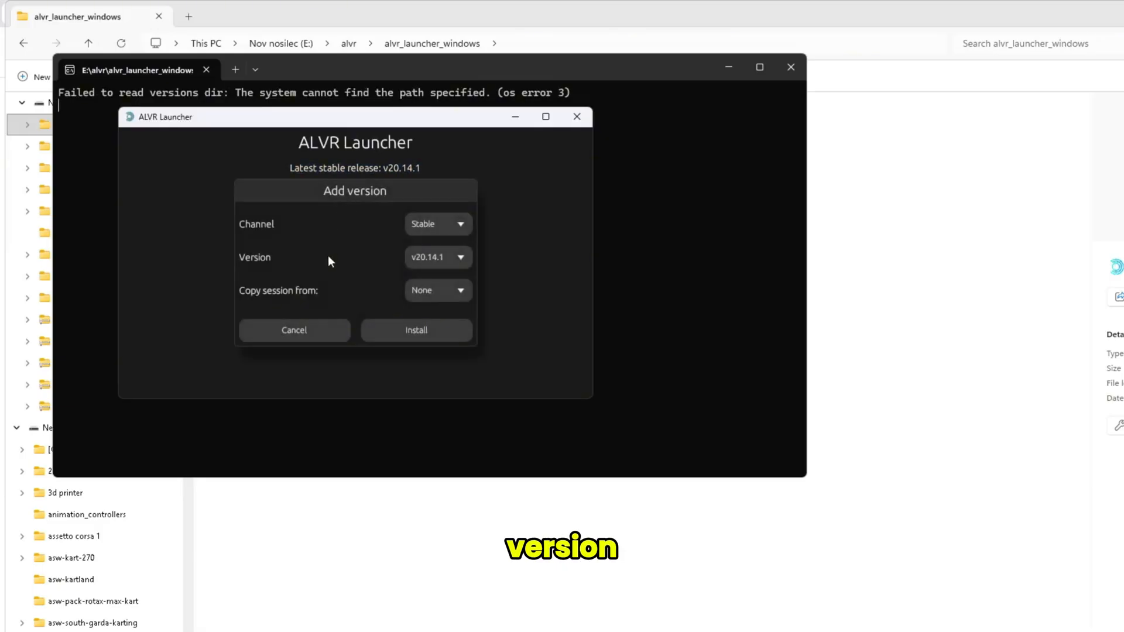
mouse_move(415, 330)
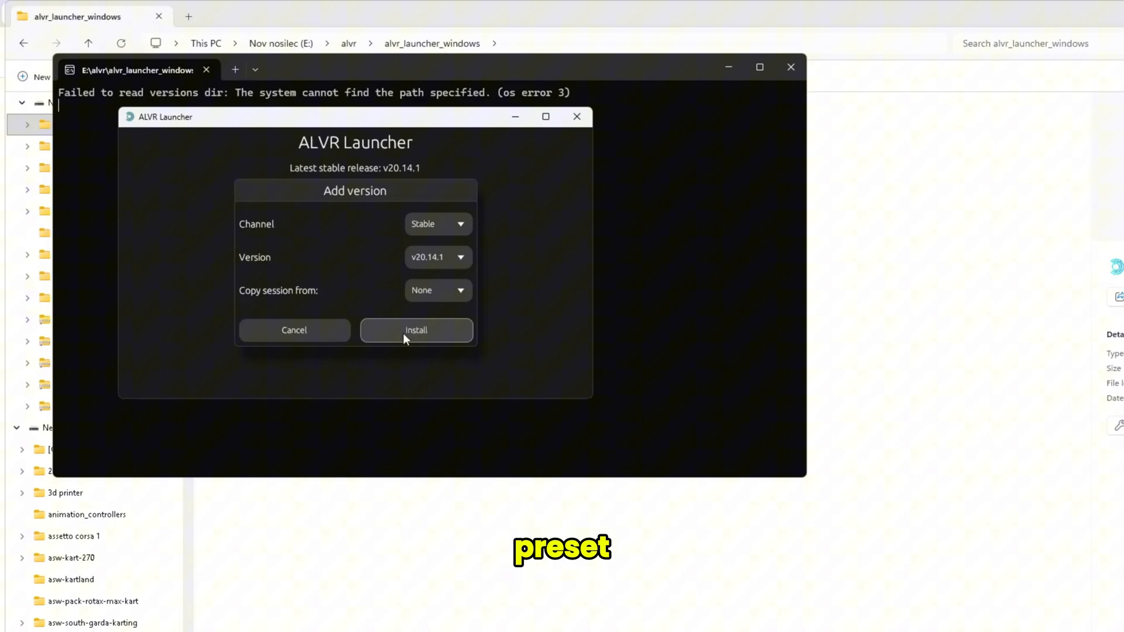
left_click(416, 330)
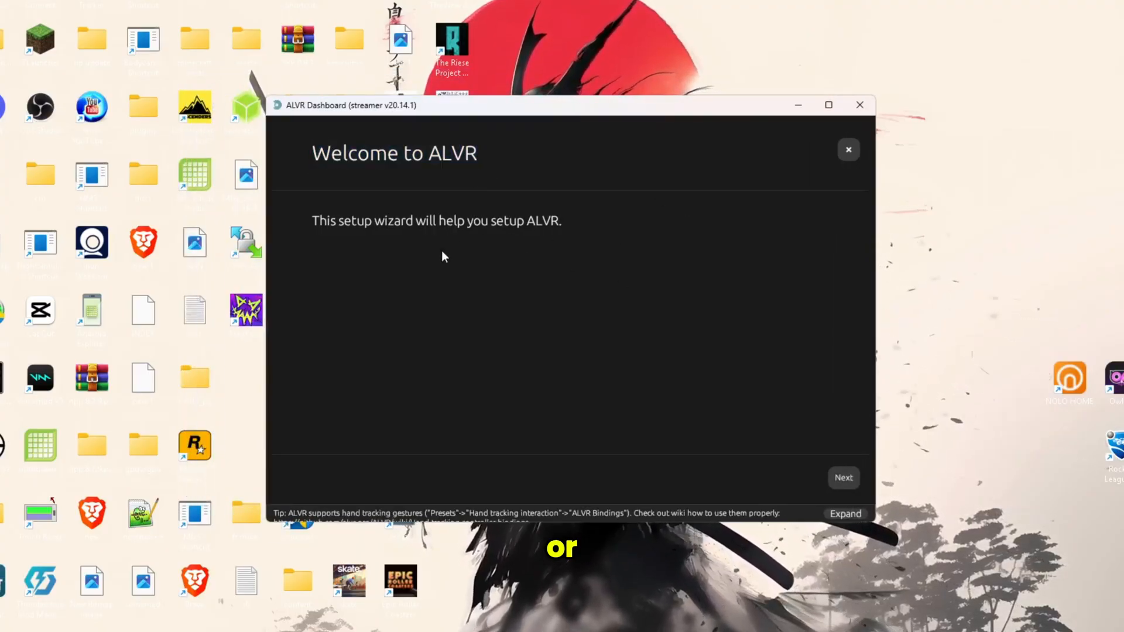
Step: Step through the Welcome to ALVR wizard, adding firewall rules, and finish it
left_click(843, 477)
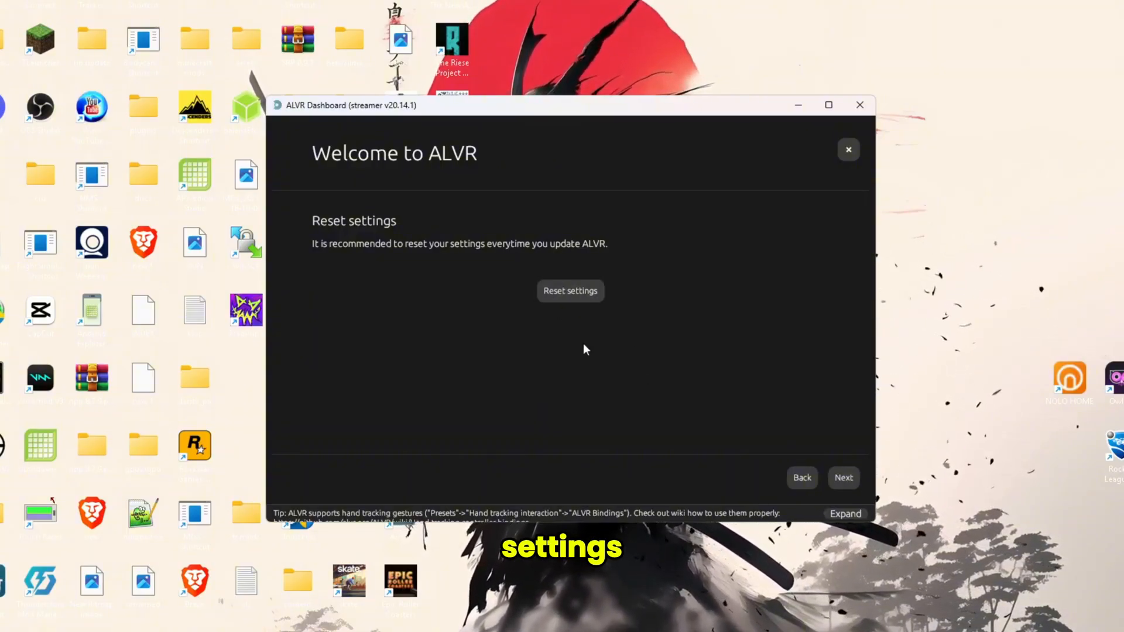
mouse_move(623, 332)
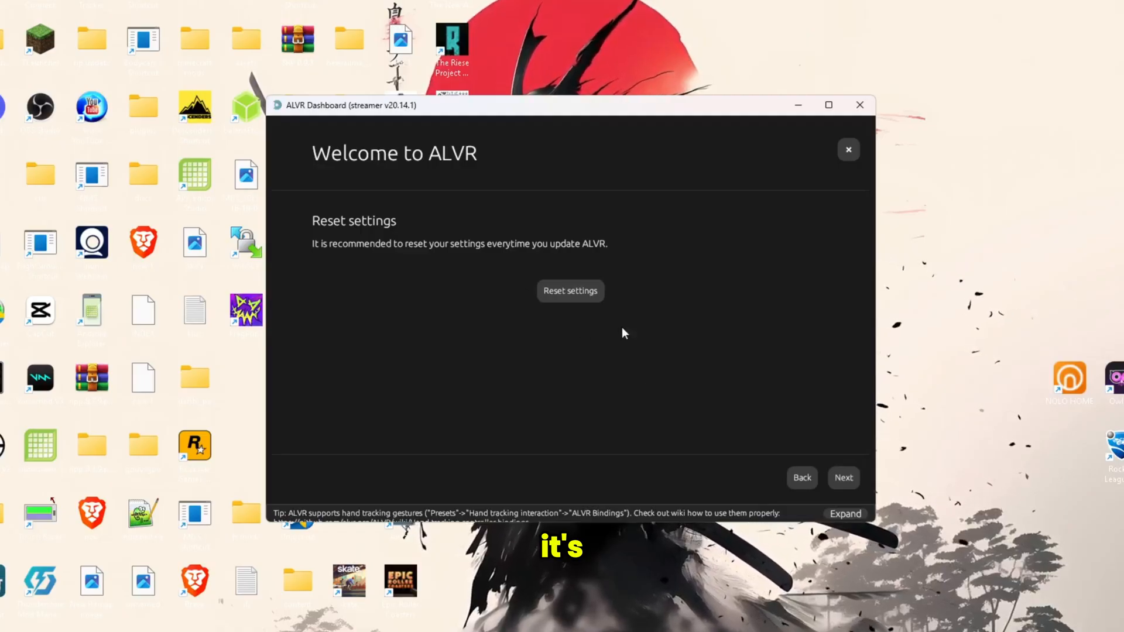
mouse_move(674, 301)
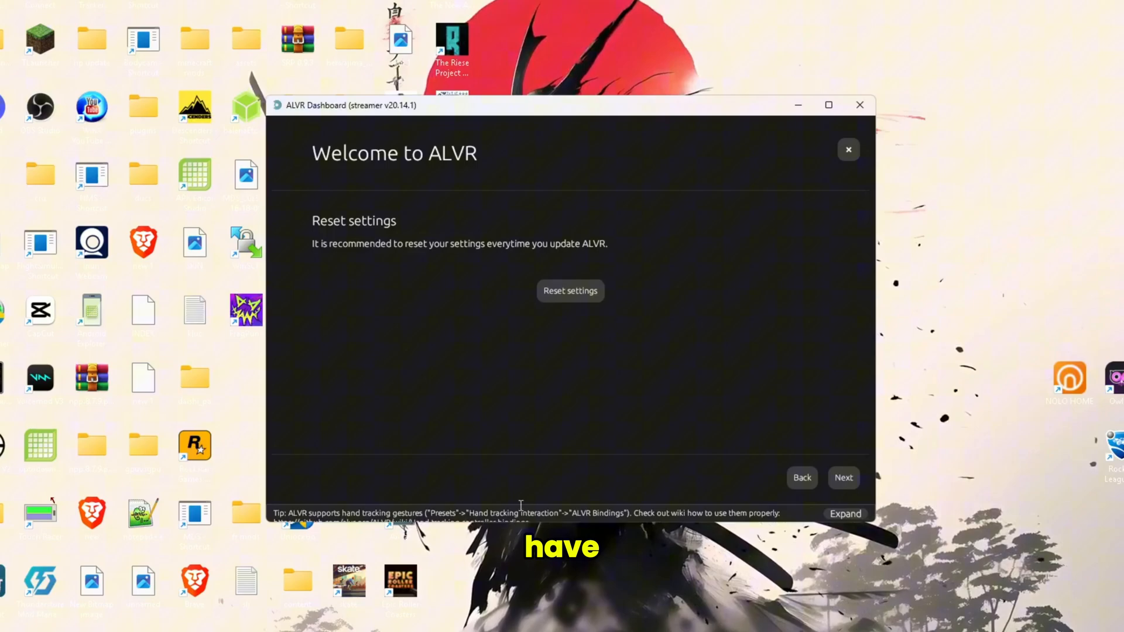
left_click(844, 478)
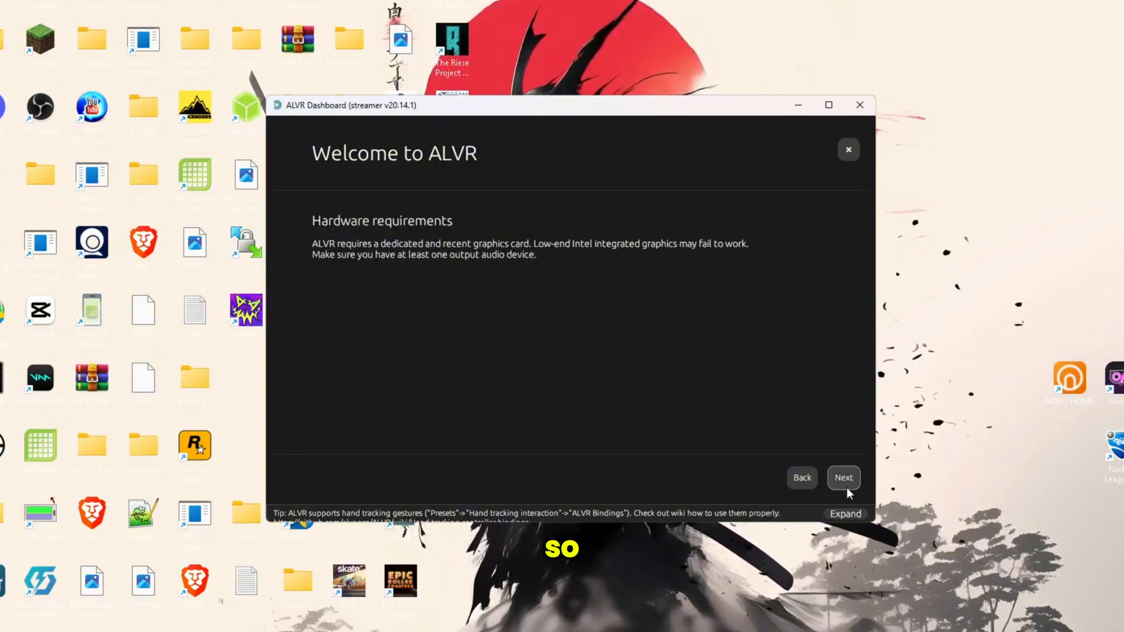
mouse_move(833, 472)
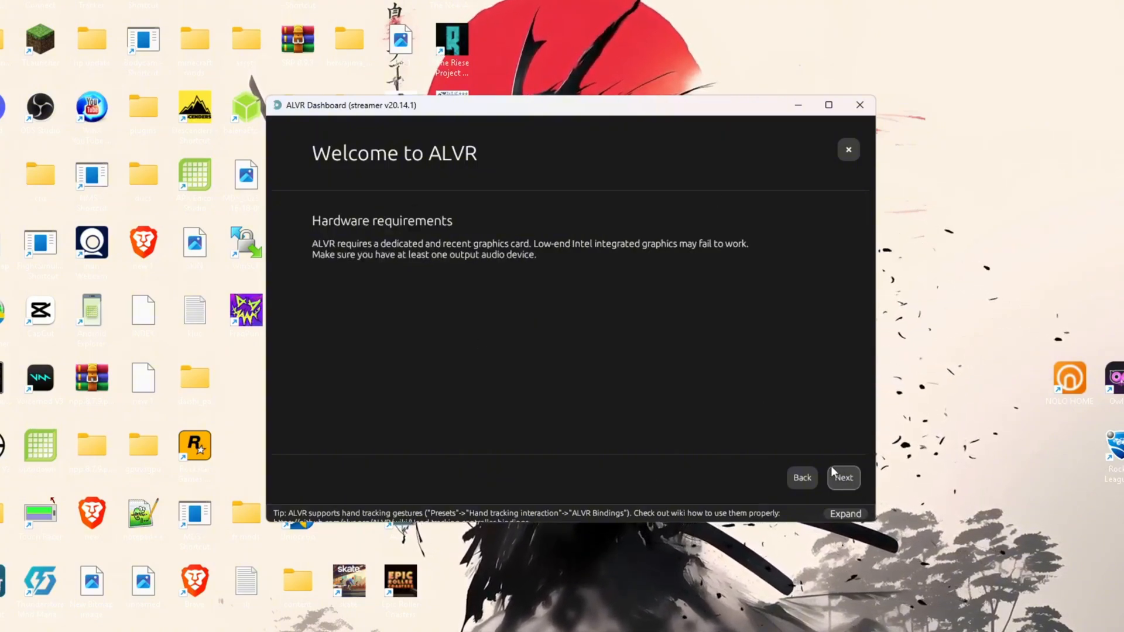
mouse_move(458, 260)
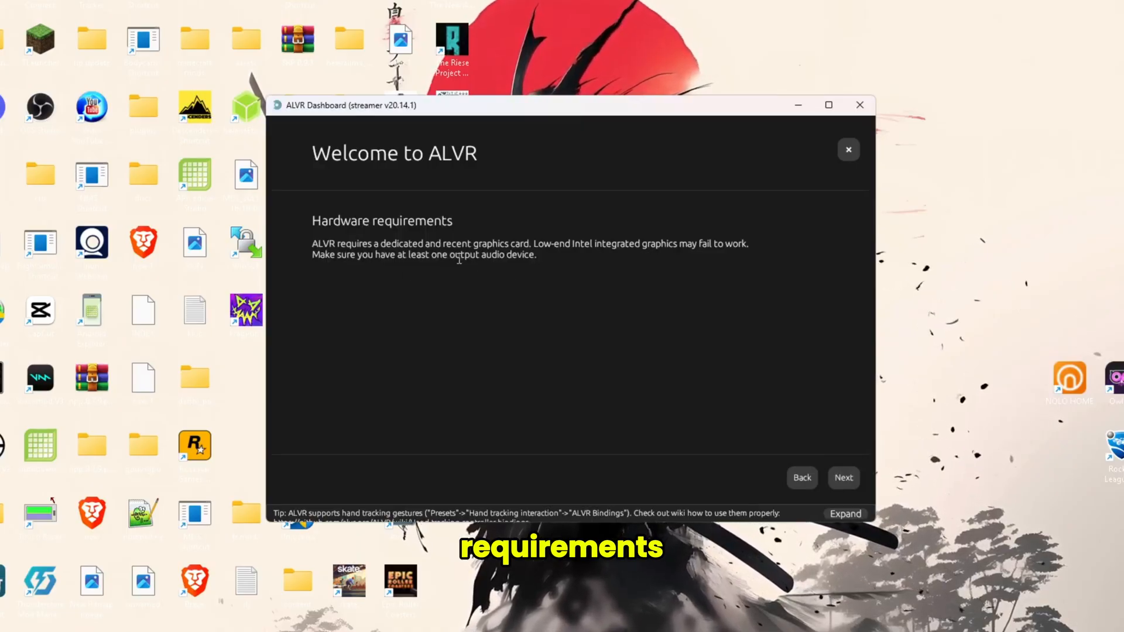
left_click(843, 477)
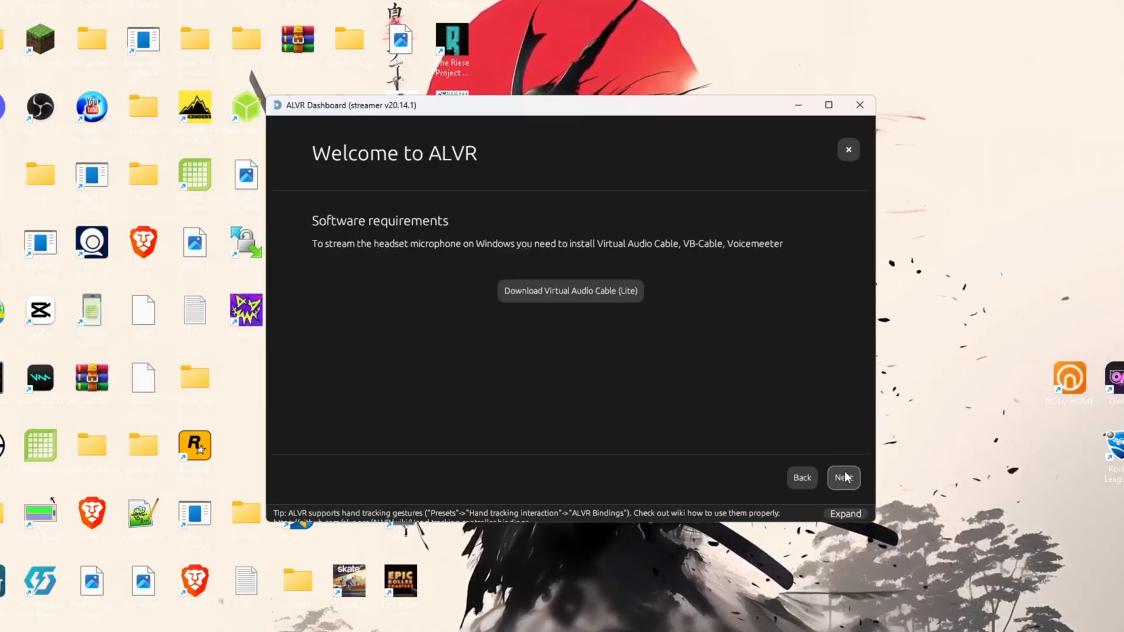
left_click(844, 478)
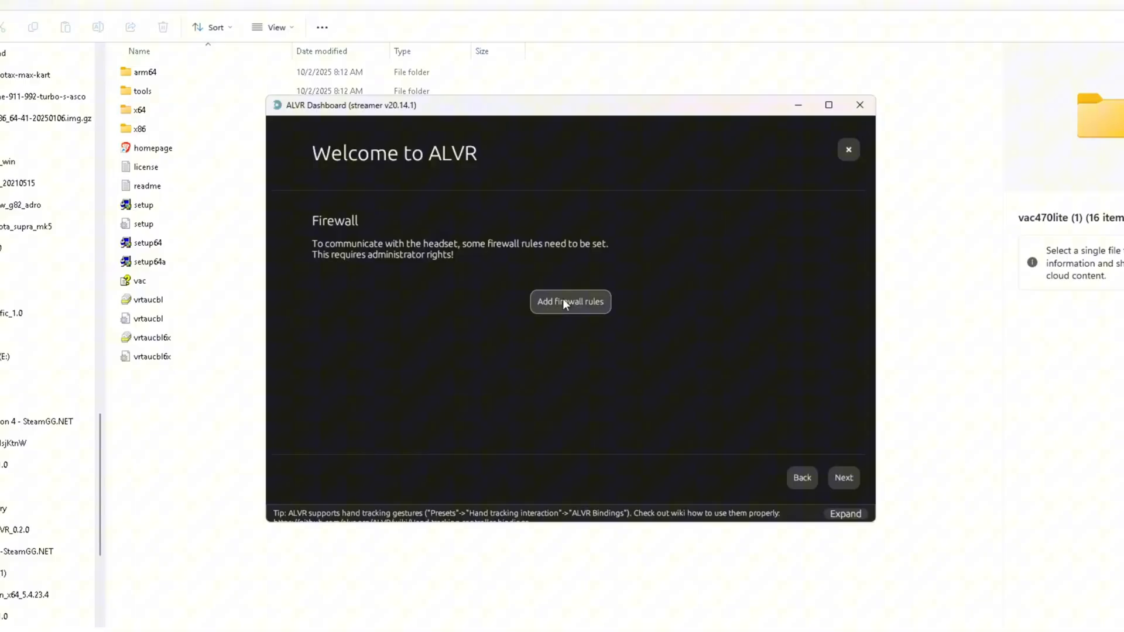
left_click(569, 301)
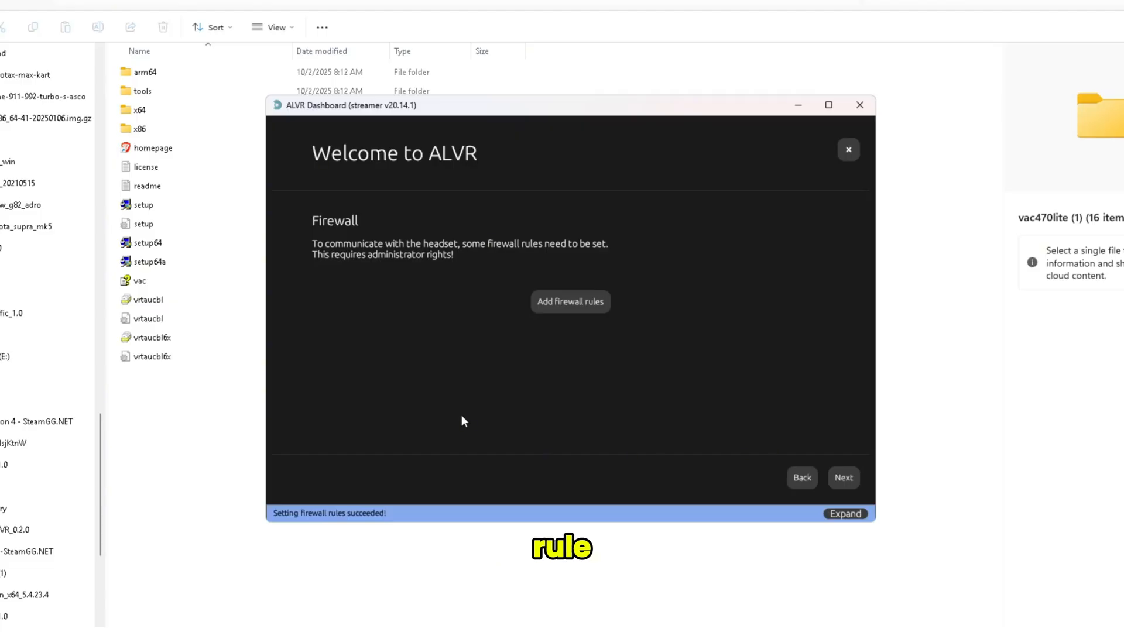
mouse_move(455, 242)
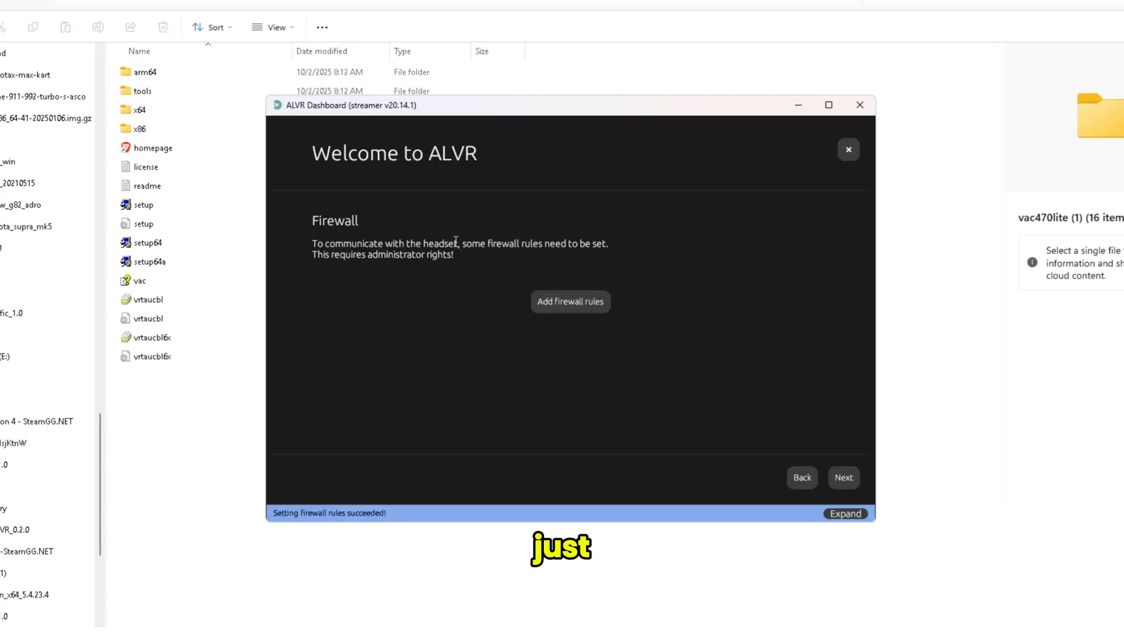
left_click(844, 478)
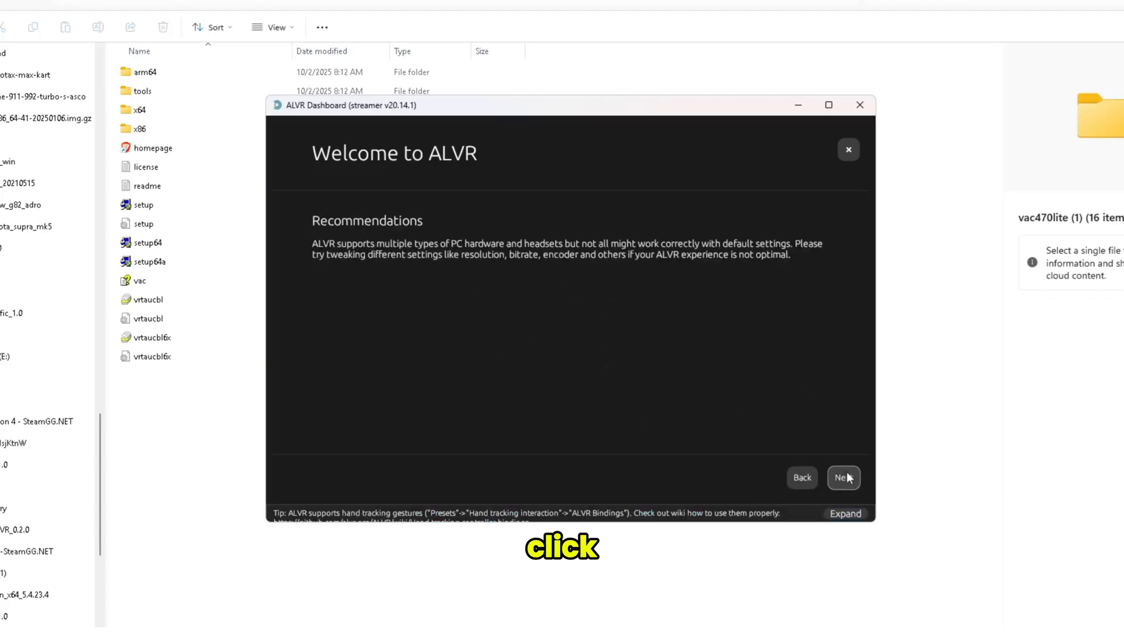
left_click(844, 477)
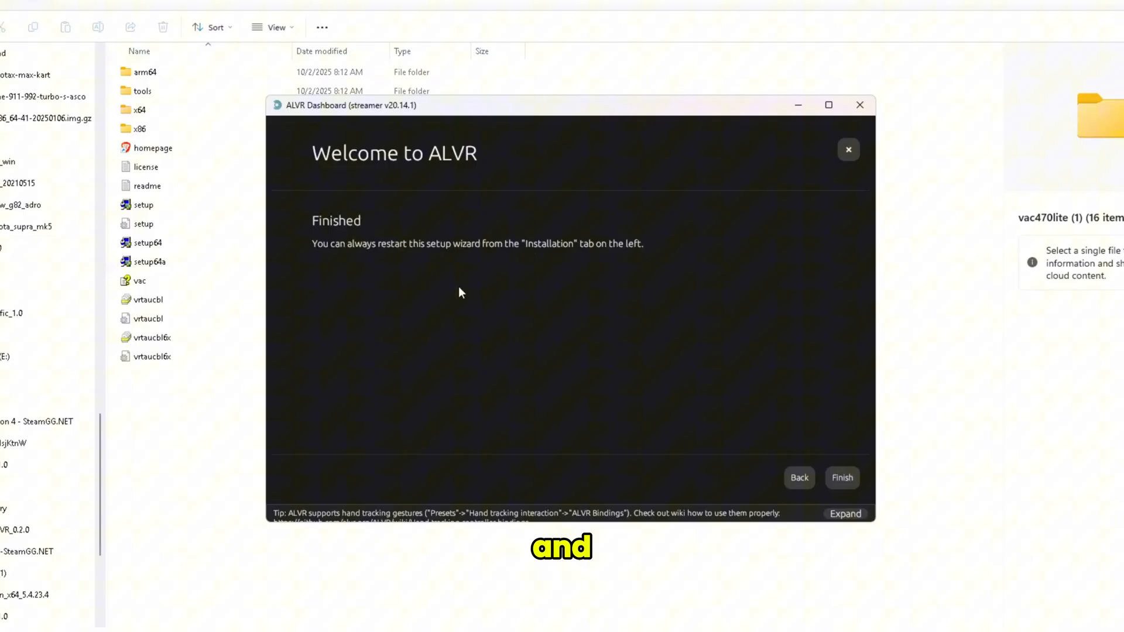
left_click(842, 477)
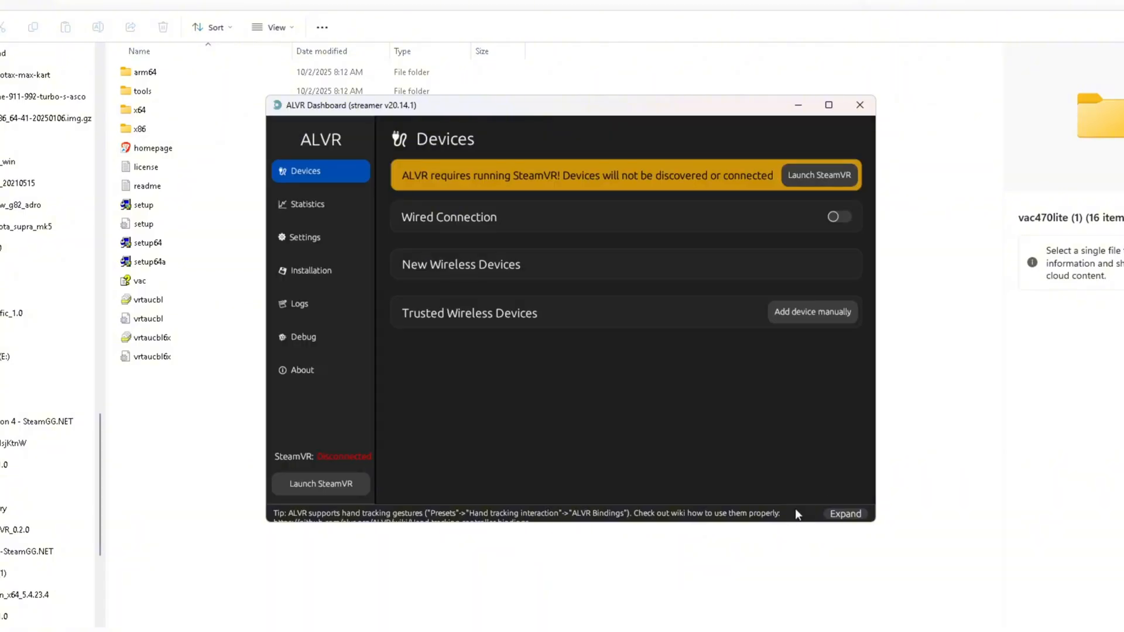
Step: Register the ALVR driver from the Installation page
left_click(310, 271)
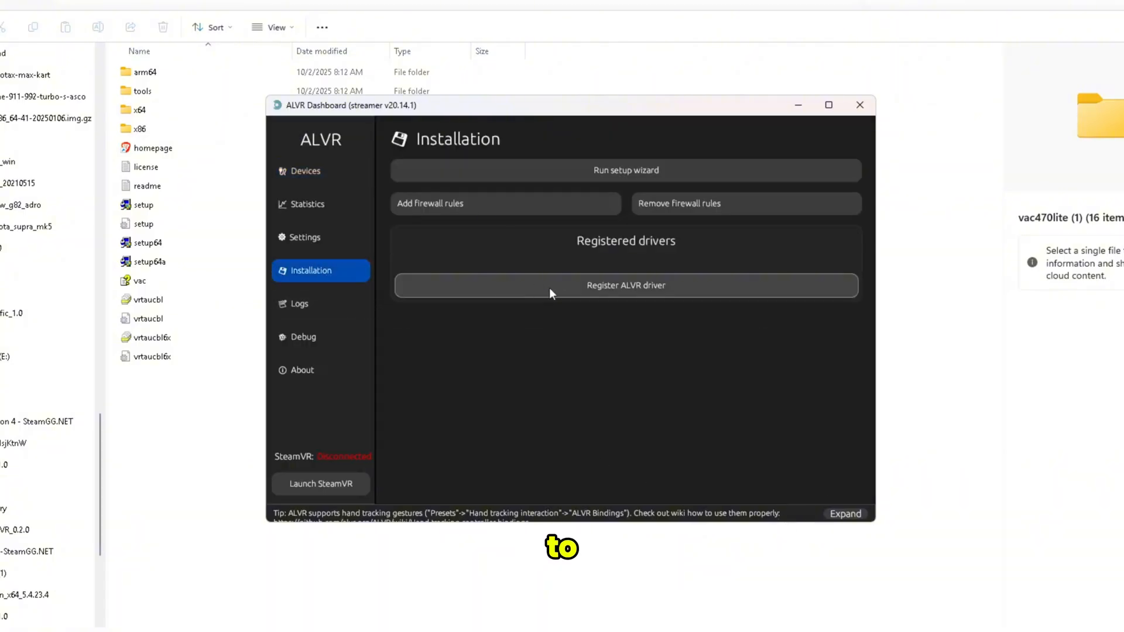
mouse_move(674, 310)
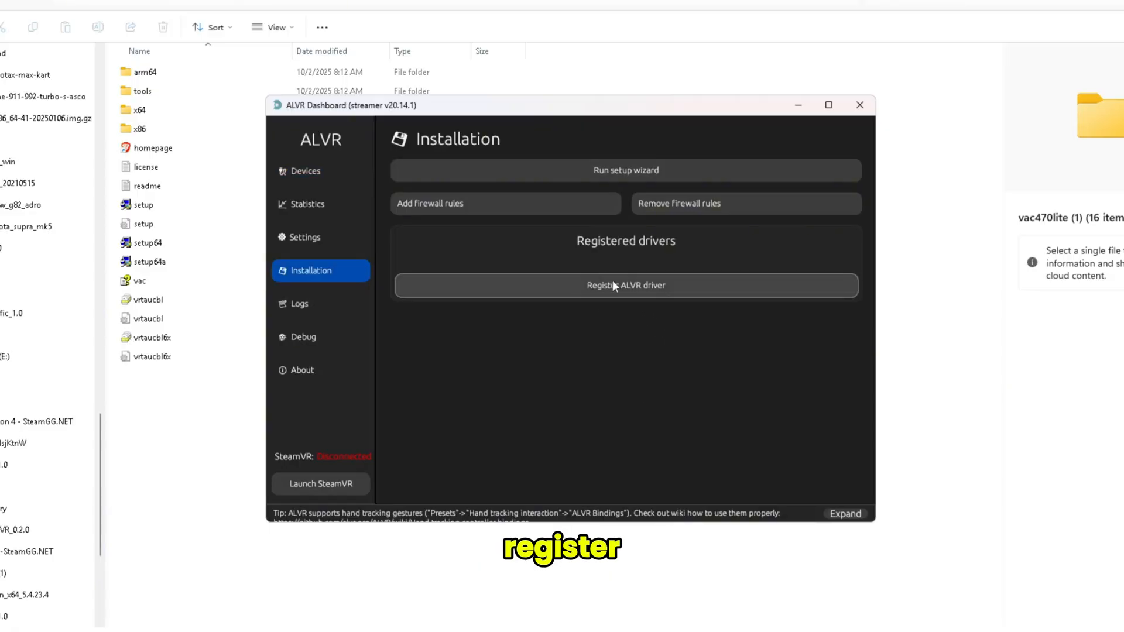
mouse_move(630, 302)
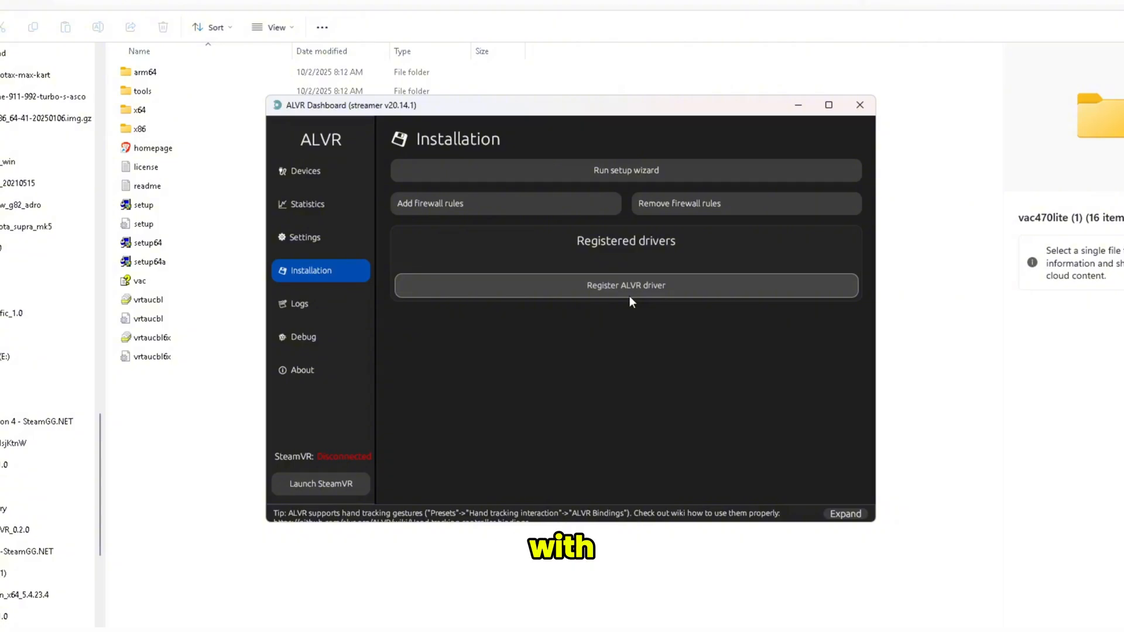
left_click(625, 284)
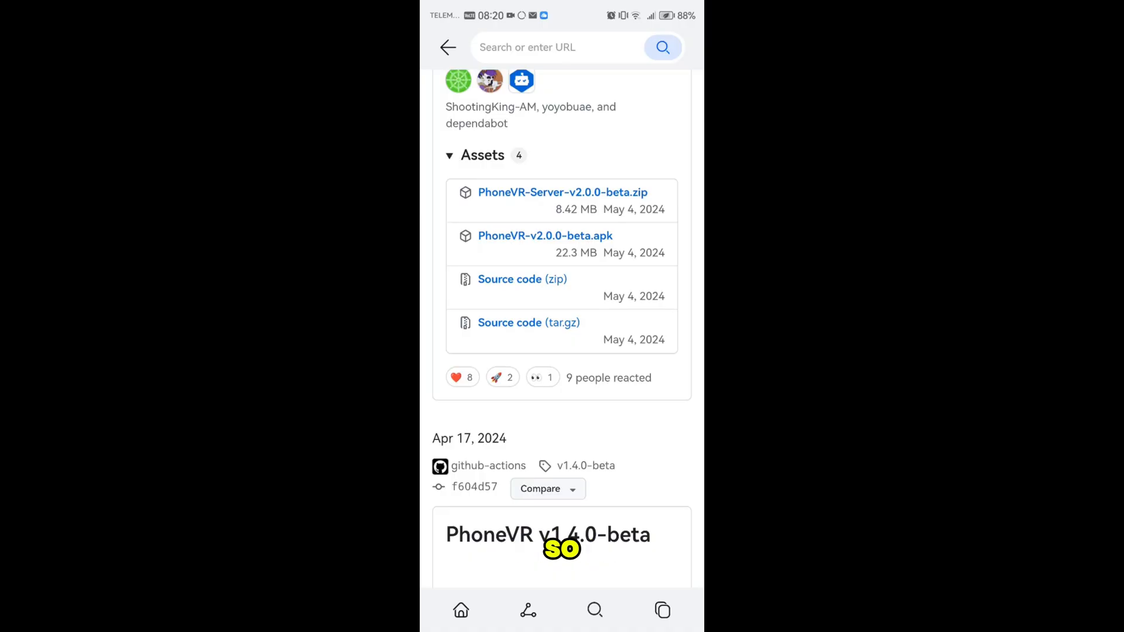
Step: Download PhoneVR-v2.0.0-beta.apk on the phone and open it to install
left_click(545, 235)
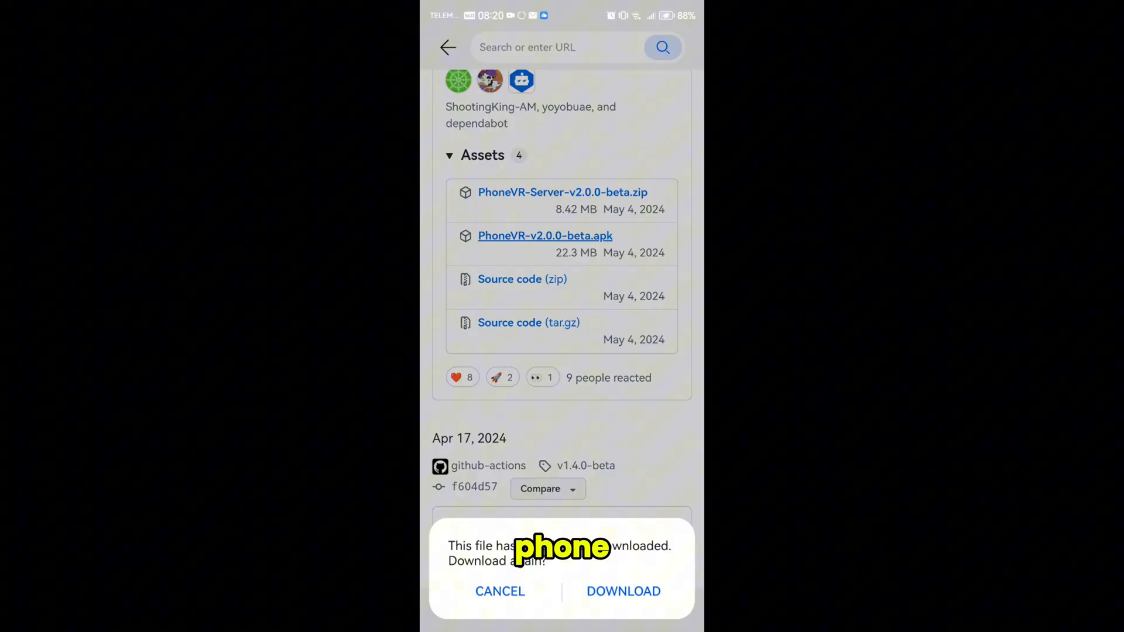
left_click(622, 591)
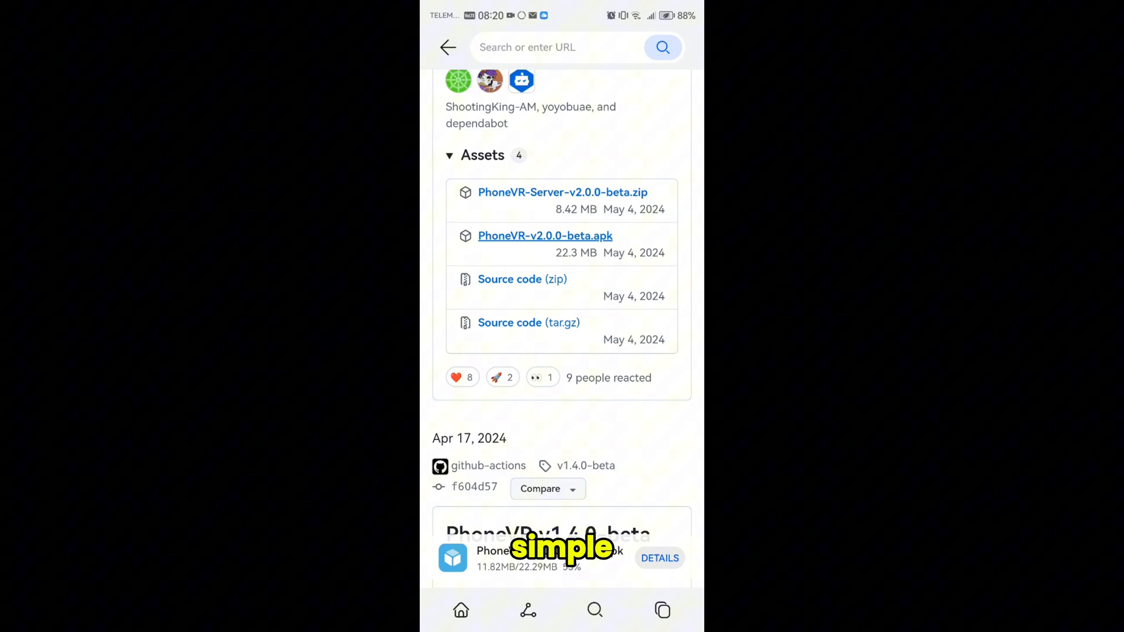
scroll("up", 3)
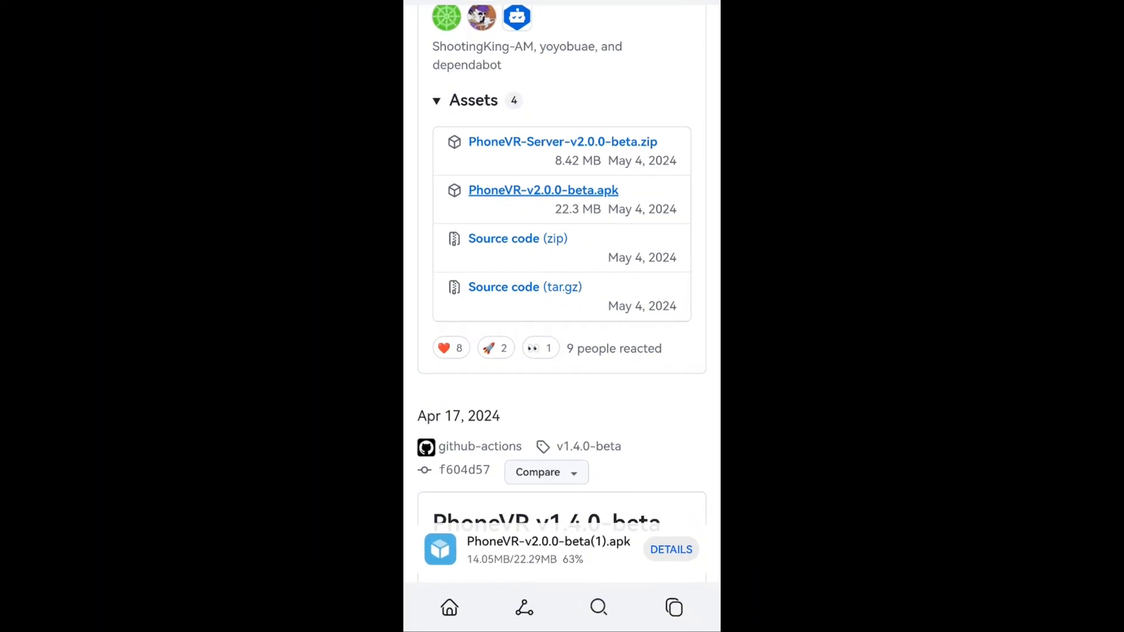
scroll("down", 3)
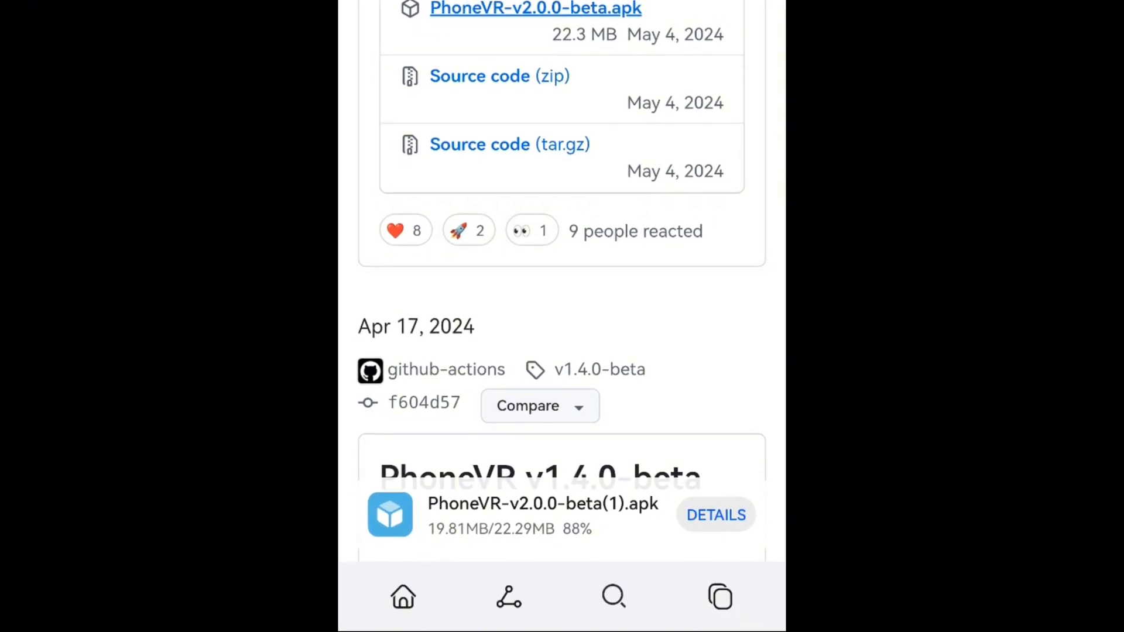
scroll("up", 3)
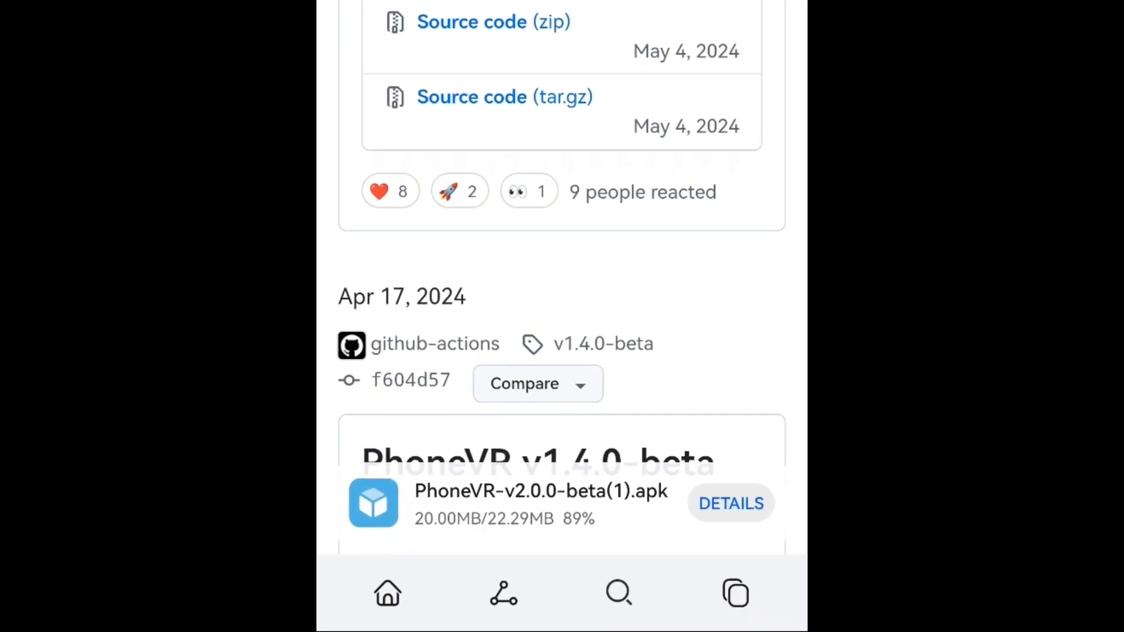
left_click(731, 504)
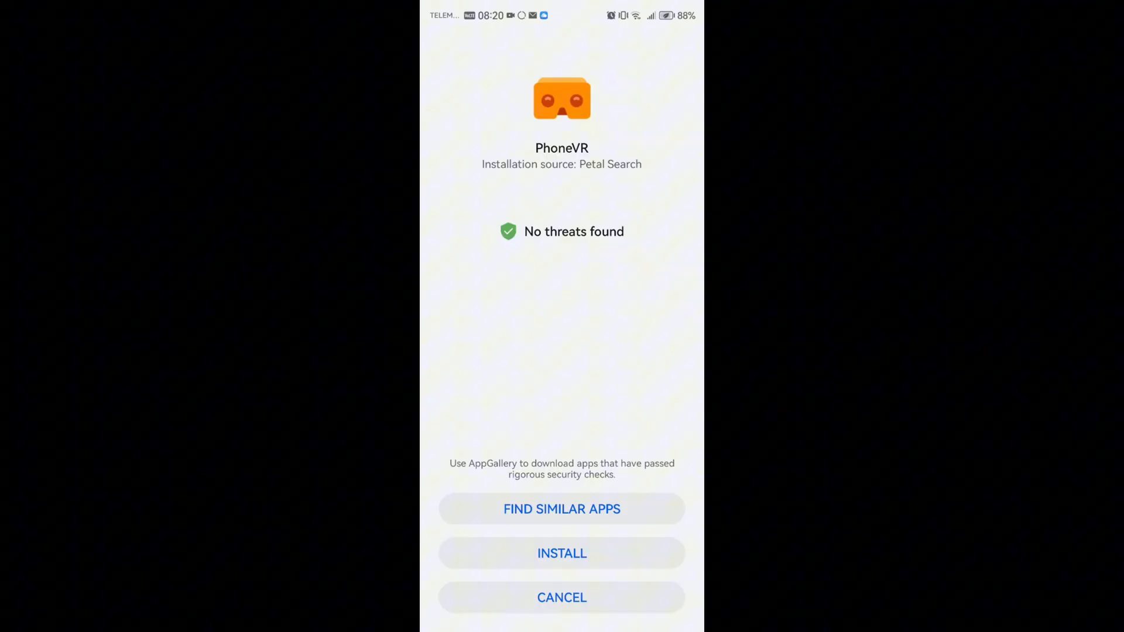
Step: Install and open PhoneVR v2.0.0-beta, turning on Remember choice
left_click(562, 553)
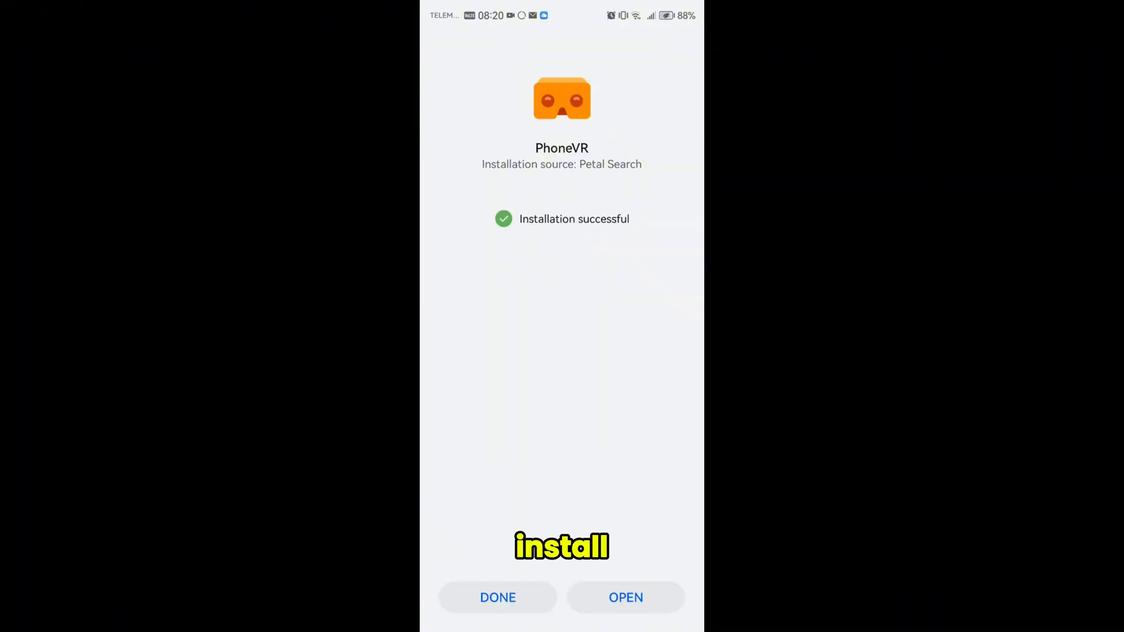
left_click(626, 597)
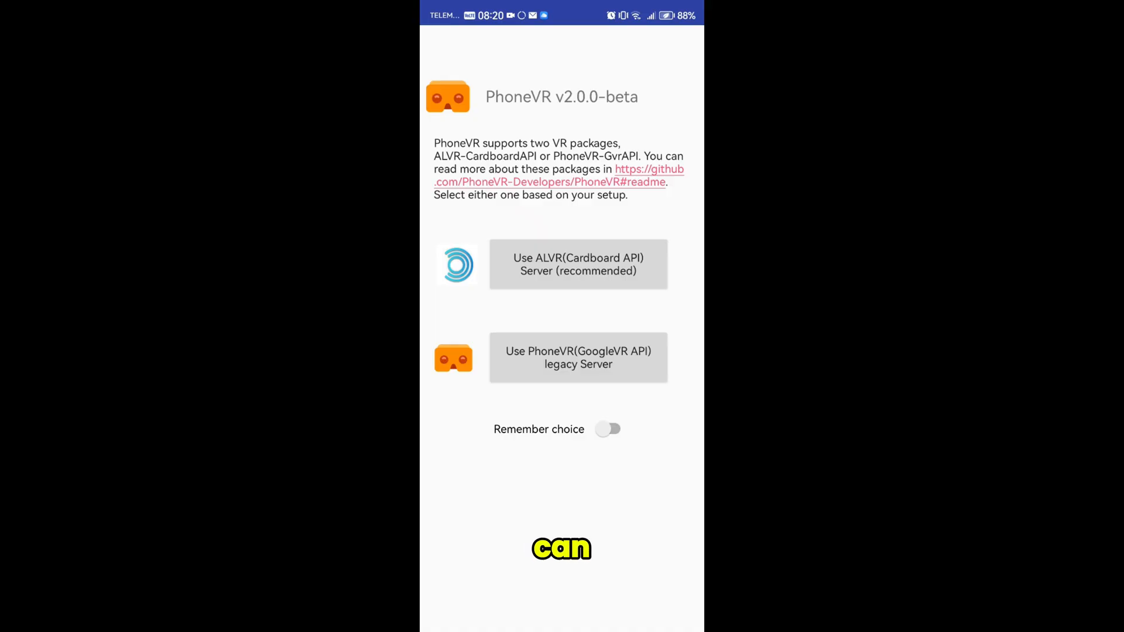
left_click(609, 428)
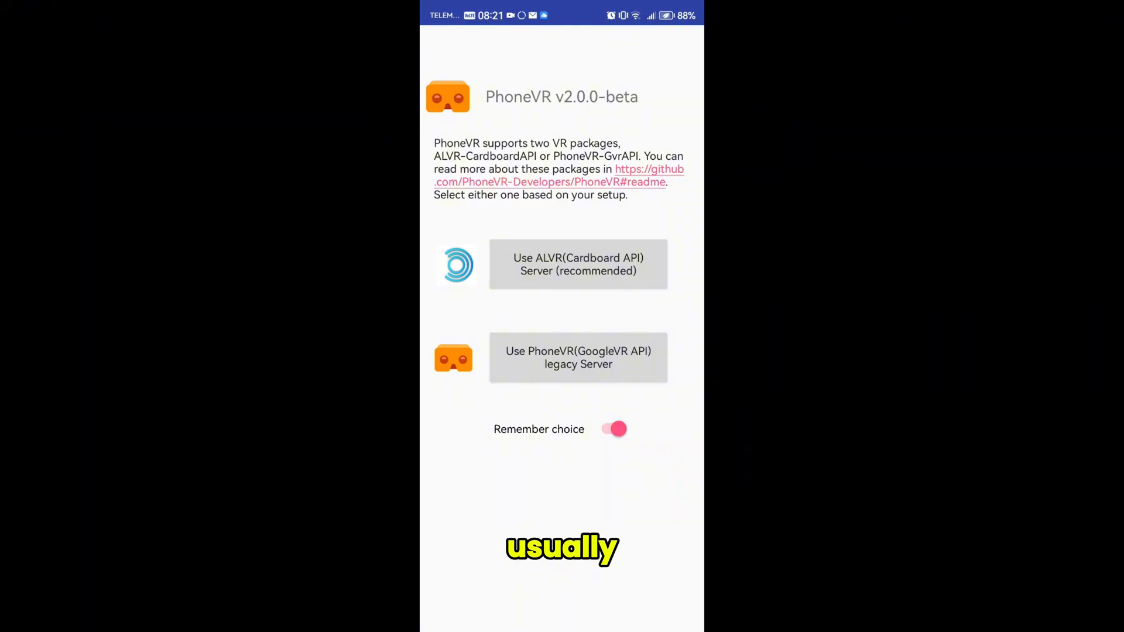
Step: Choose Use ALVR (Cardboard API) Server (recommended) in PhoneVR
left_click(577, 264)
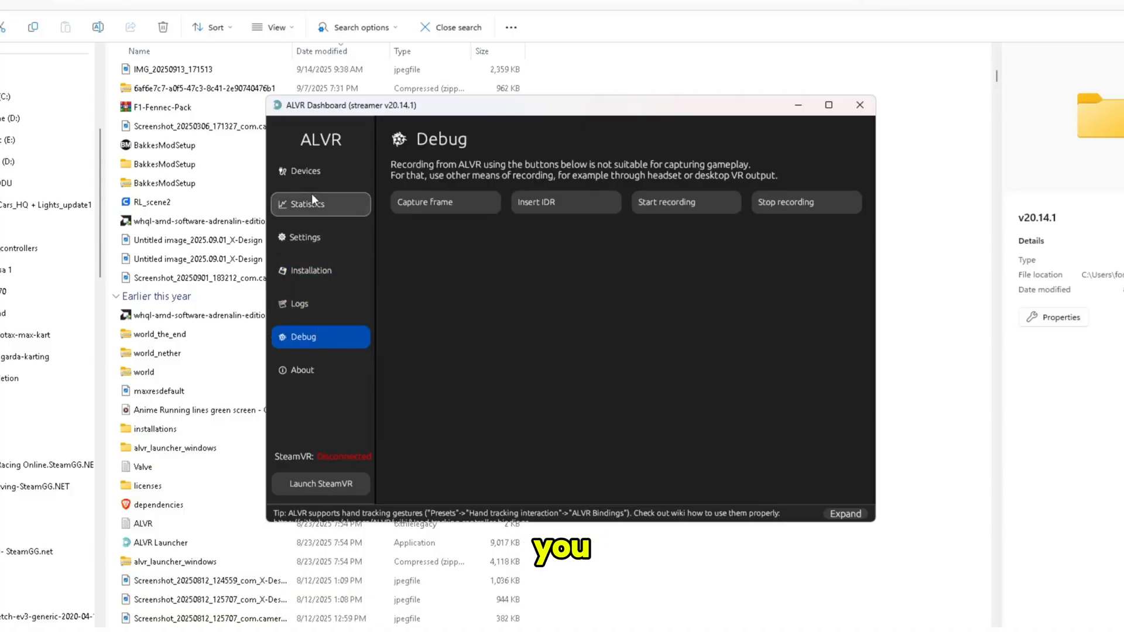
Step: Manually add device XXXX.client.local. with the phone's IP address and save it
left_click(304, 170)
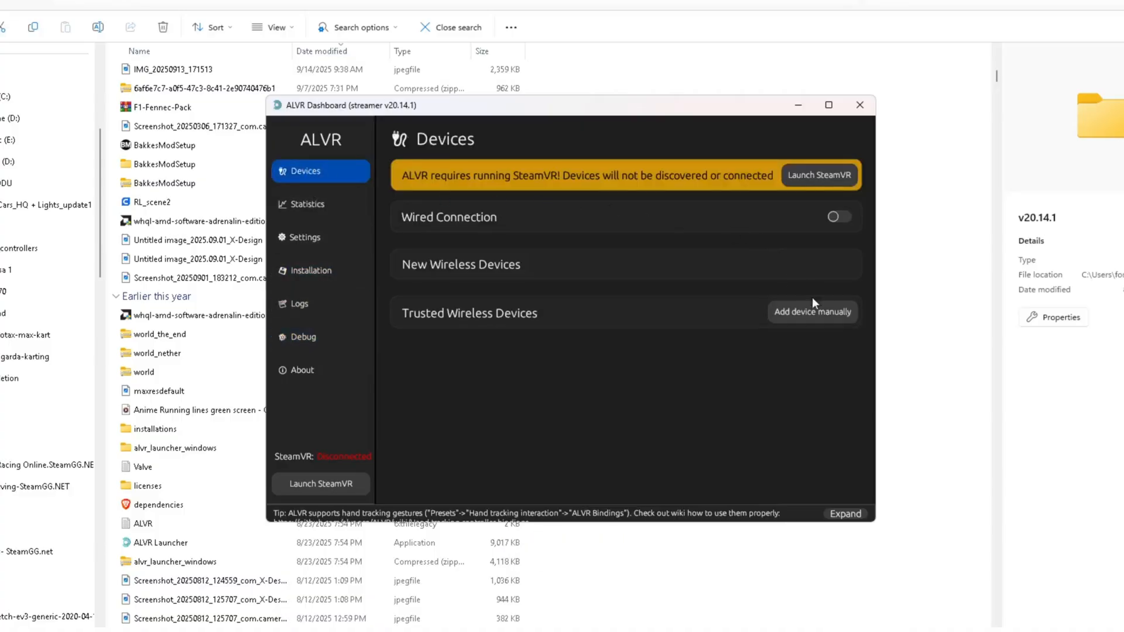
left_click(811, 310)
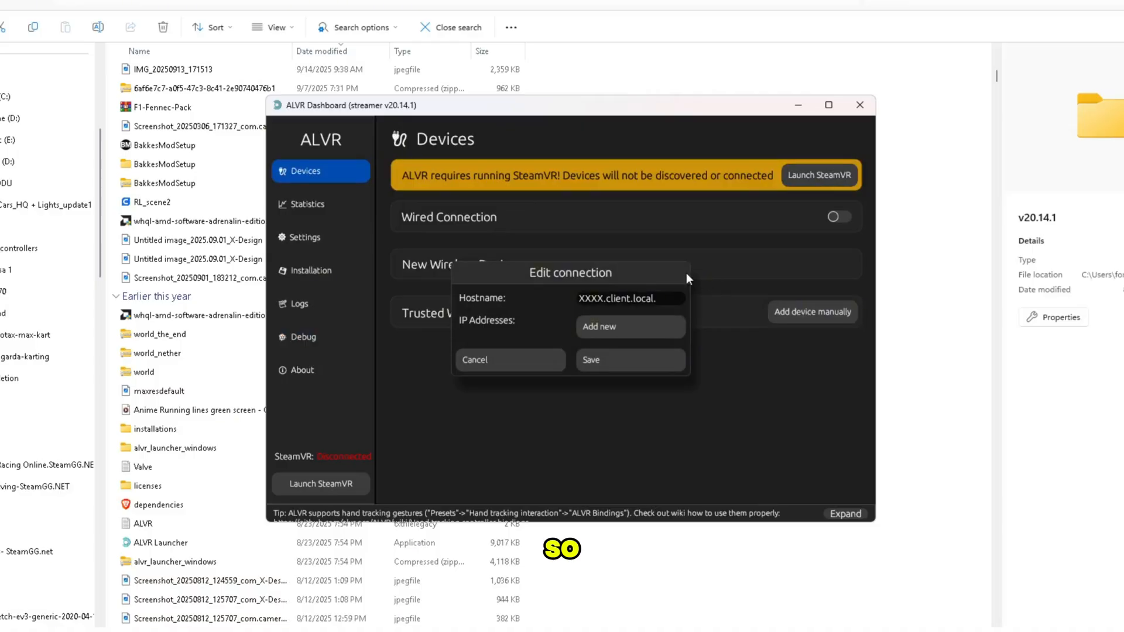
left_click(629, 298)
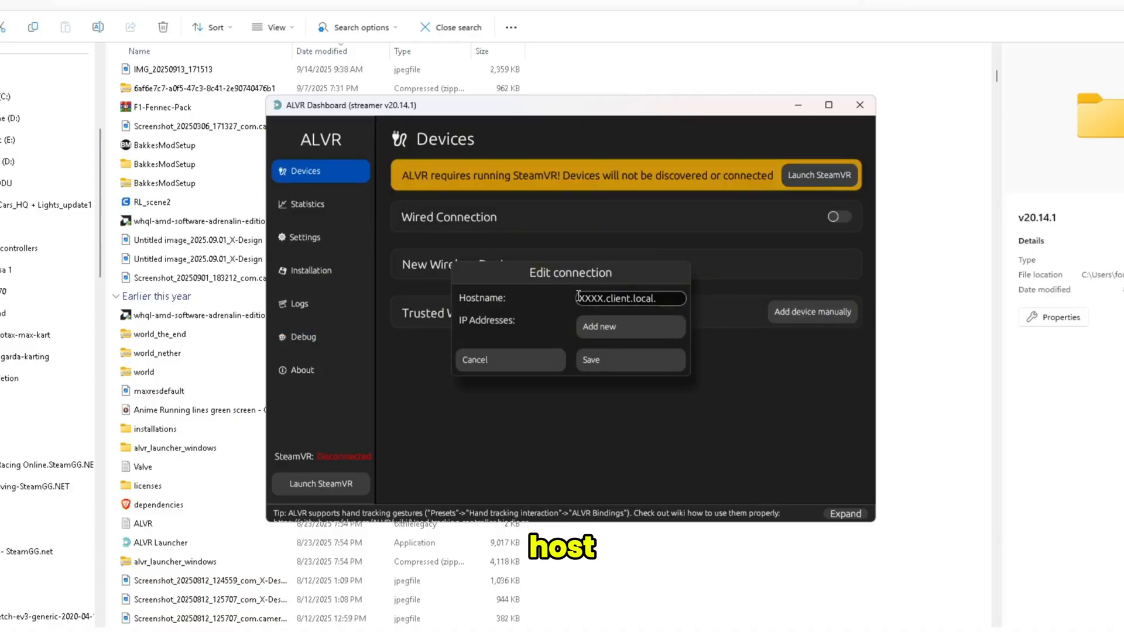
triple_click(629, 298)
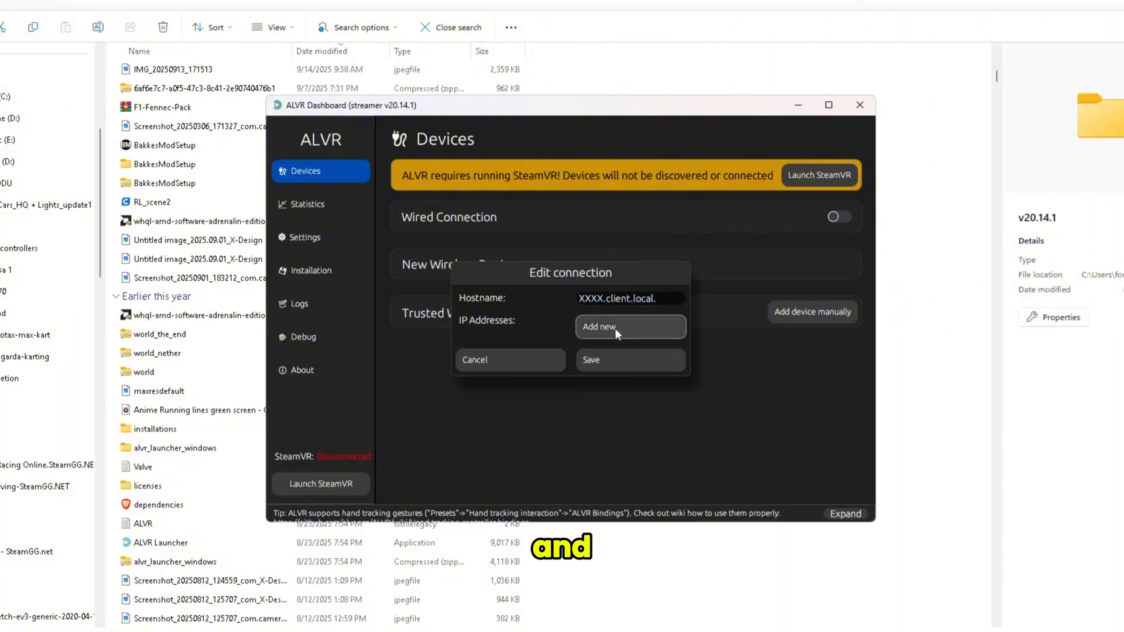
left_click(629, 327)
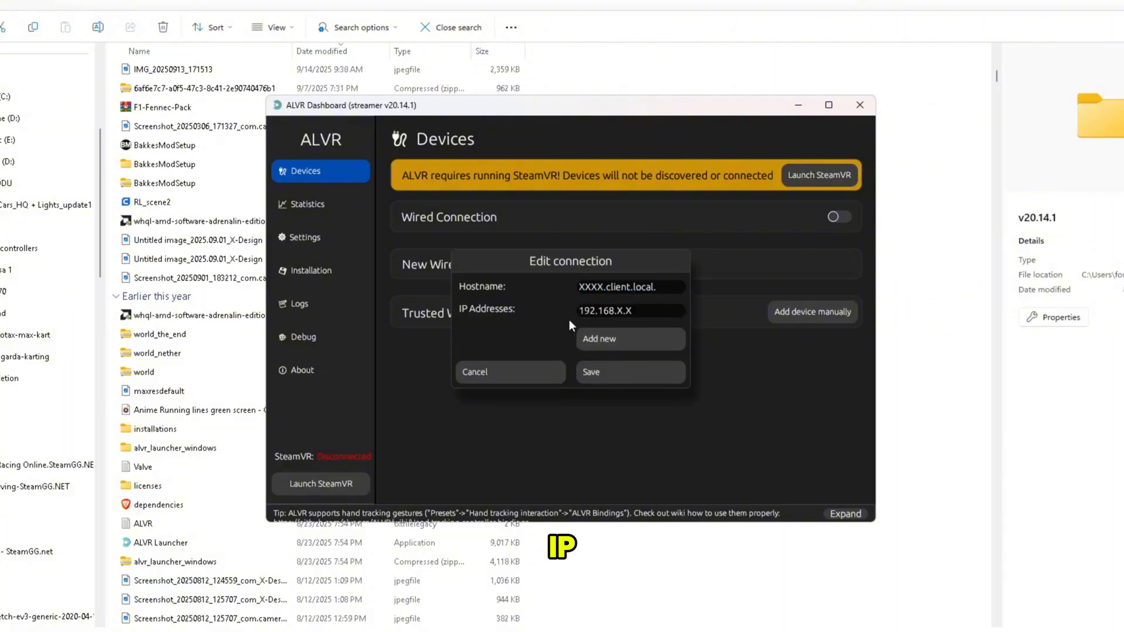
left_click(630, 310)
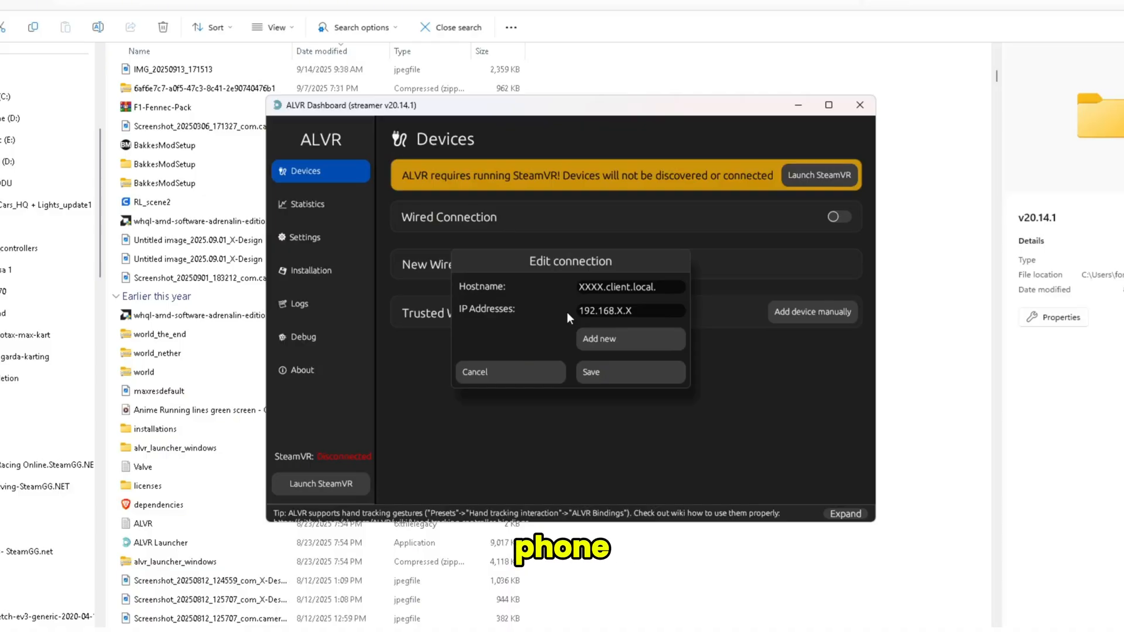
left_click(629, 311)
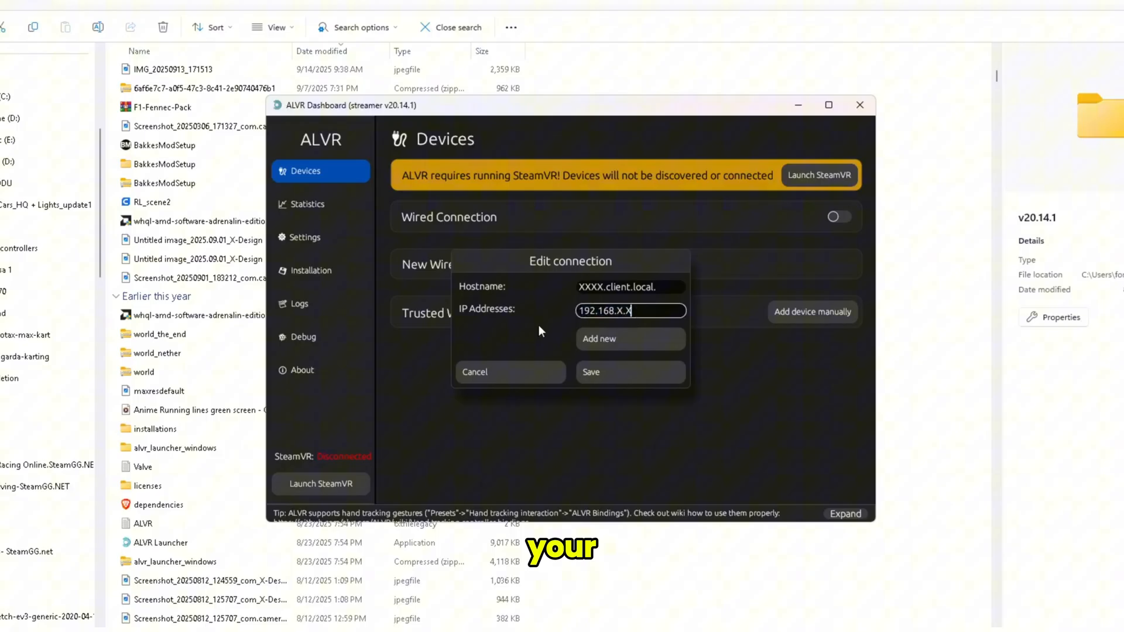
left_click(631, 287)
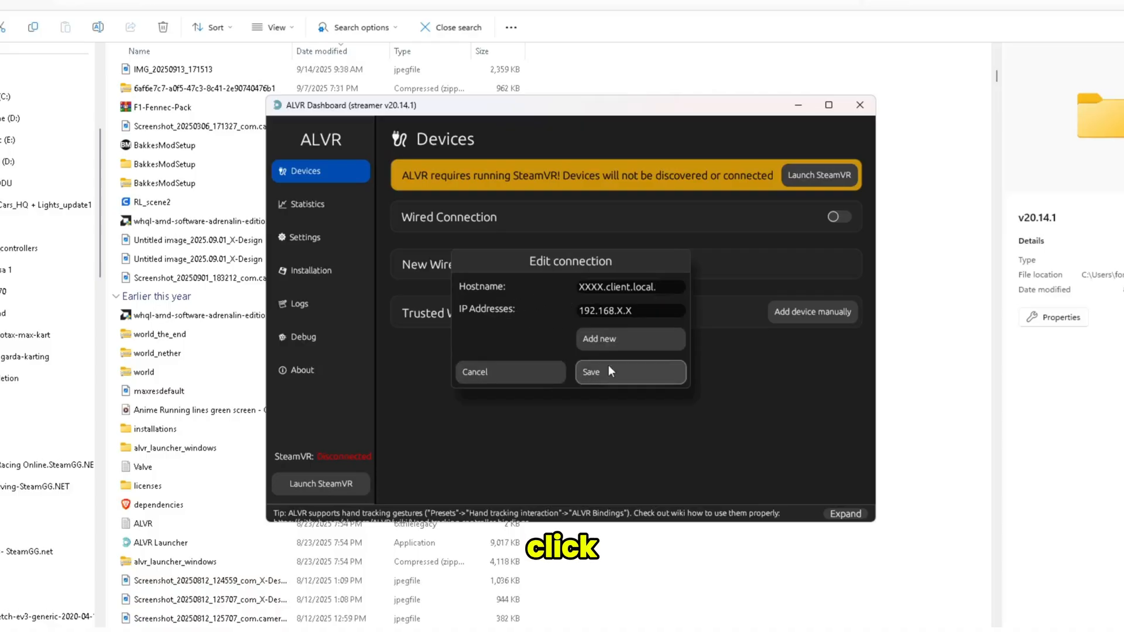
left_click(629, 371)
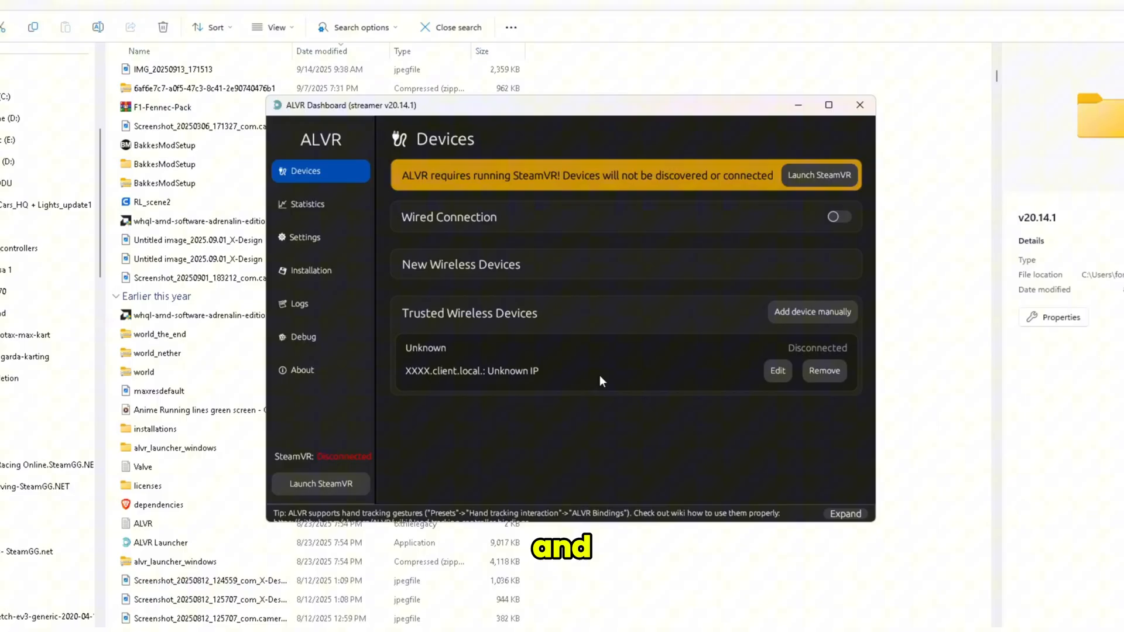
mouse_move(307, 204)
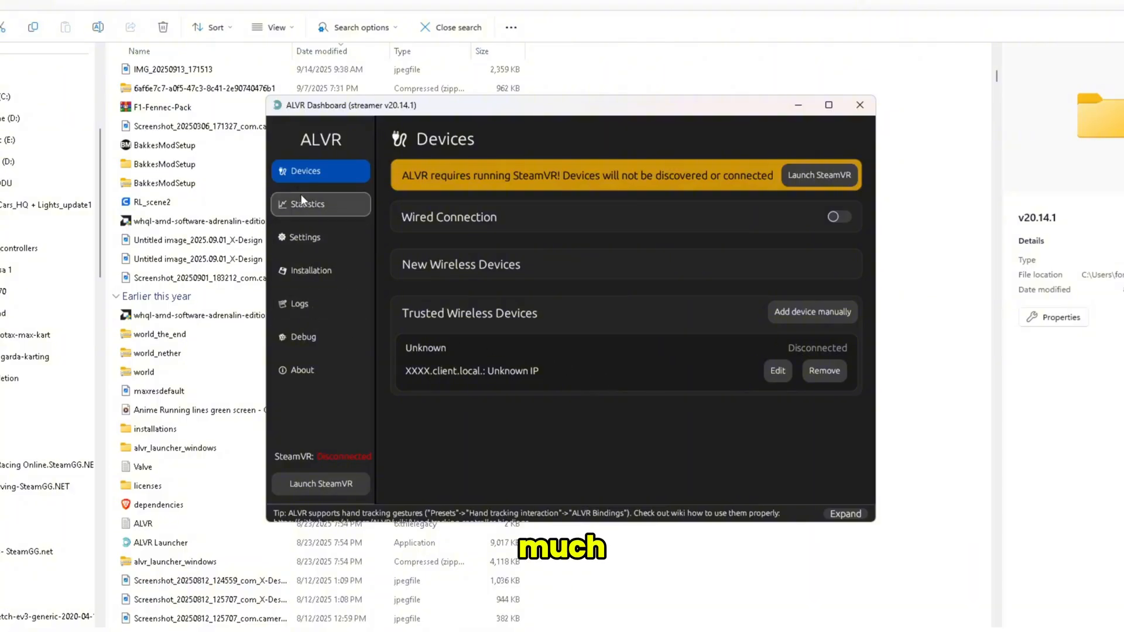
Step: Pick presets Very Low resolution, 60Hz, Light foveation, HEVC, speaker disabled; show Video settings
left_click(304, 237)
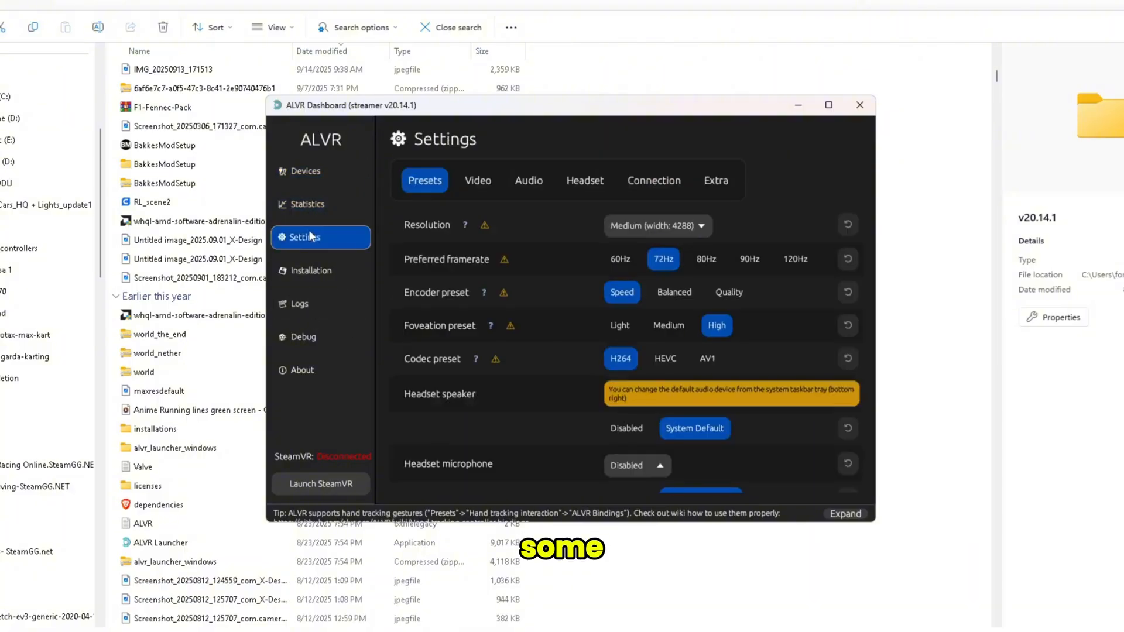
mouse_move(585, 262)
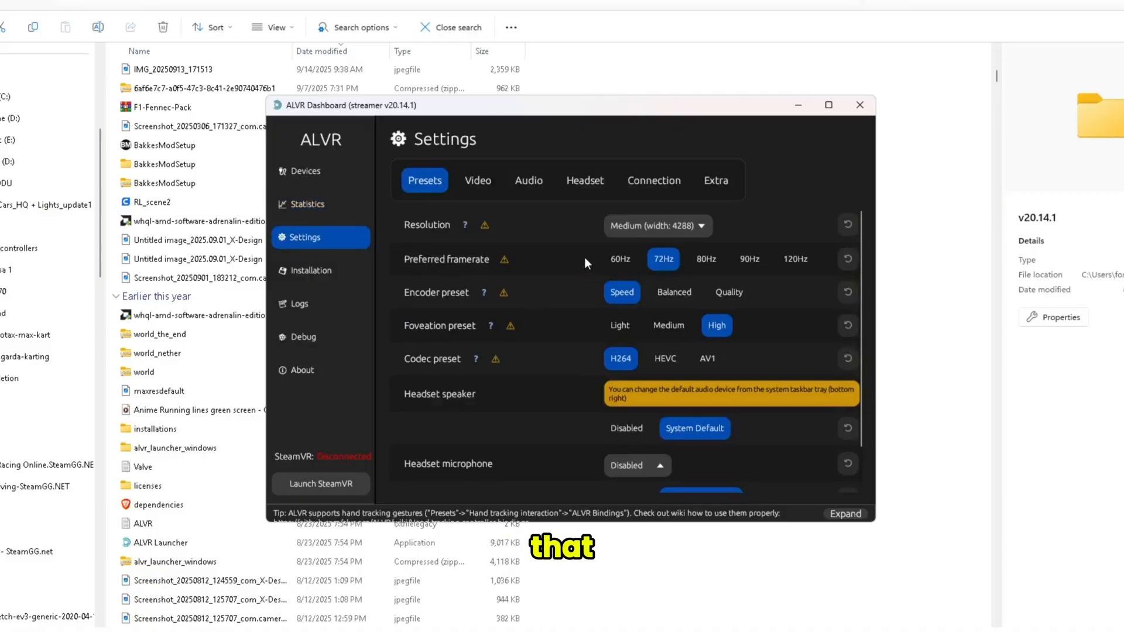
scroll("down", 3)
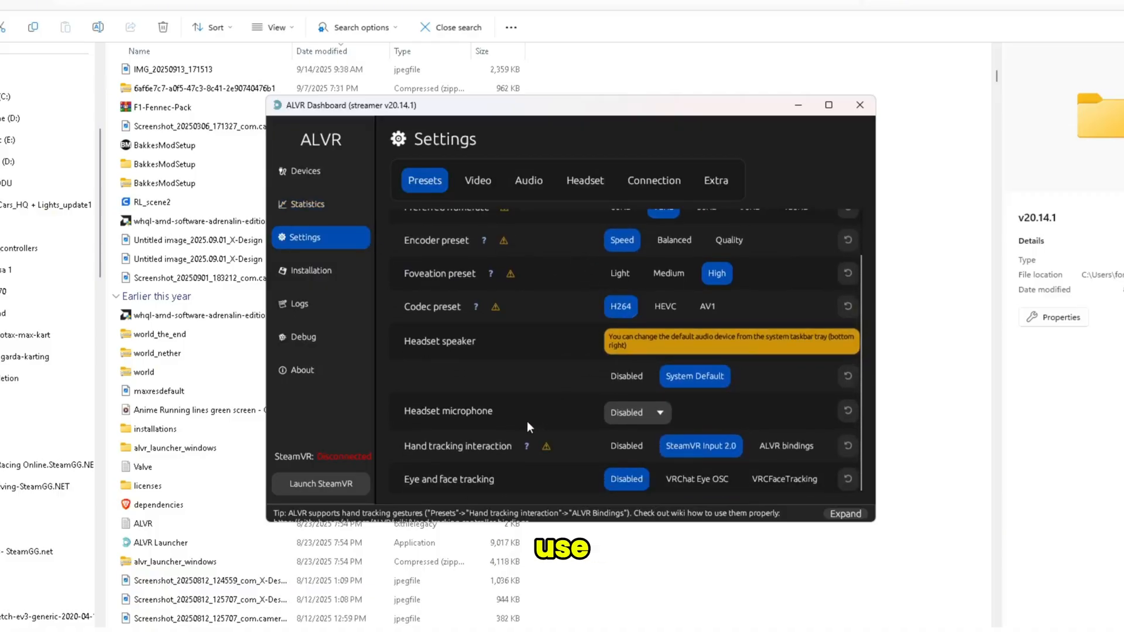
left_click(655, 226)
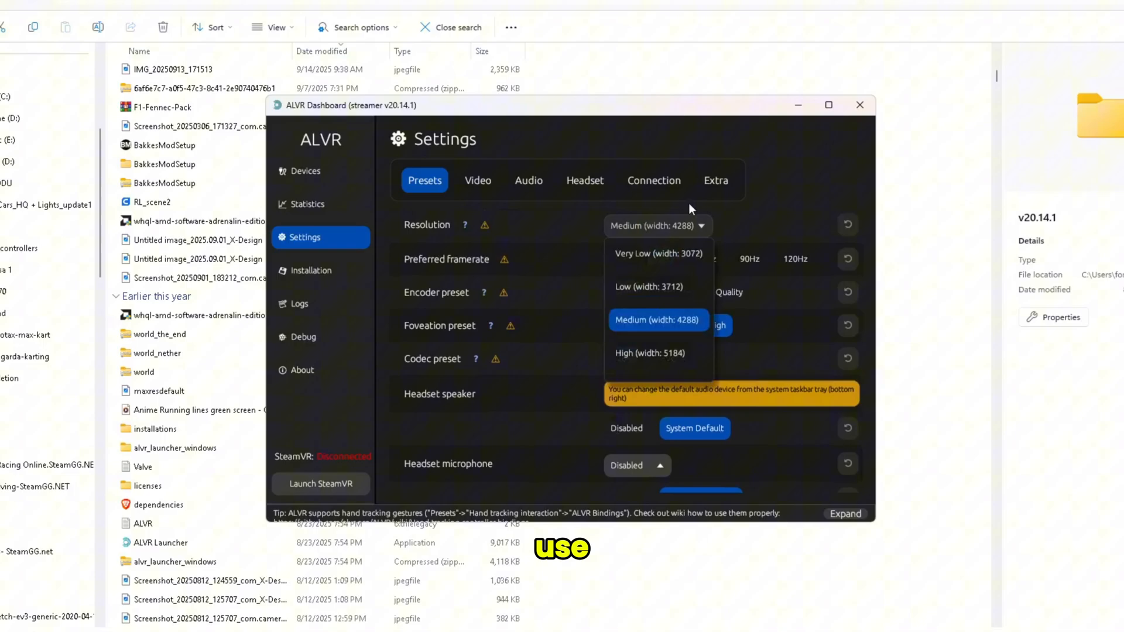
left_click(657, 253)
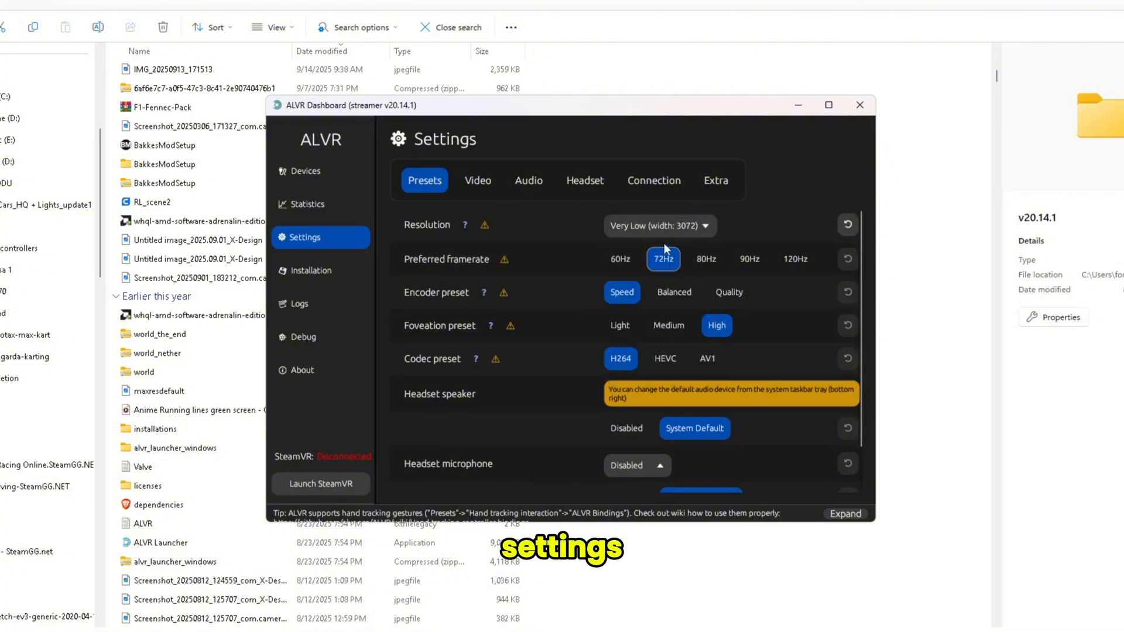
mouse_move(749, 230)
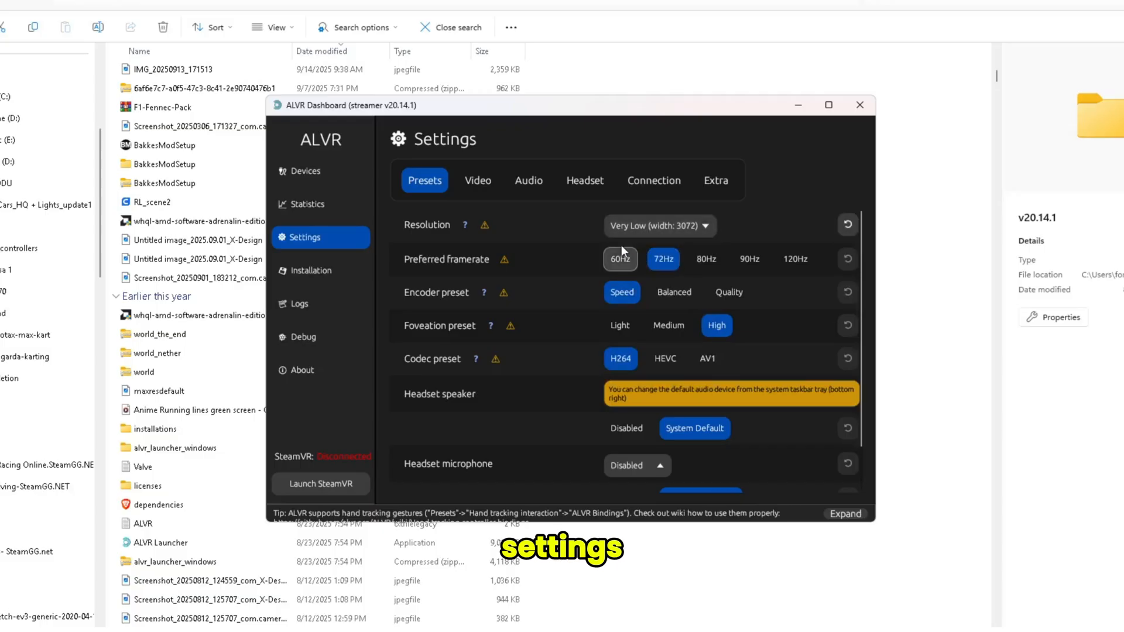
left_click(620, 259)
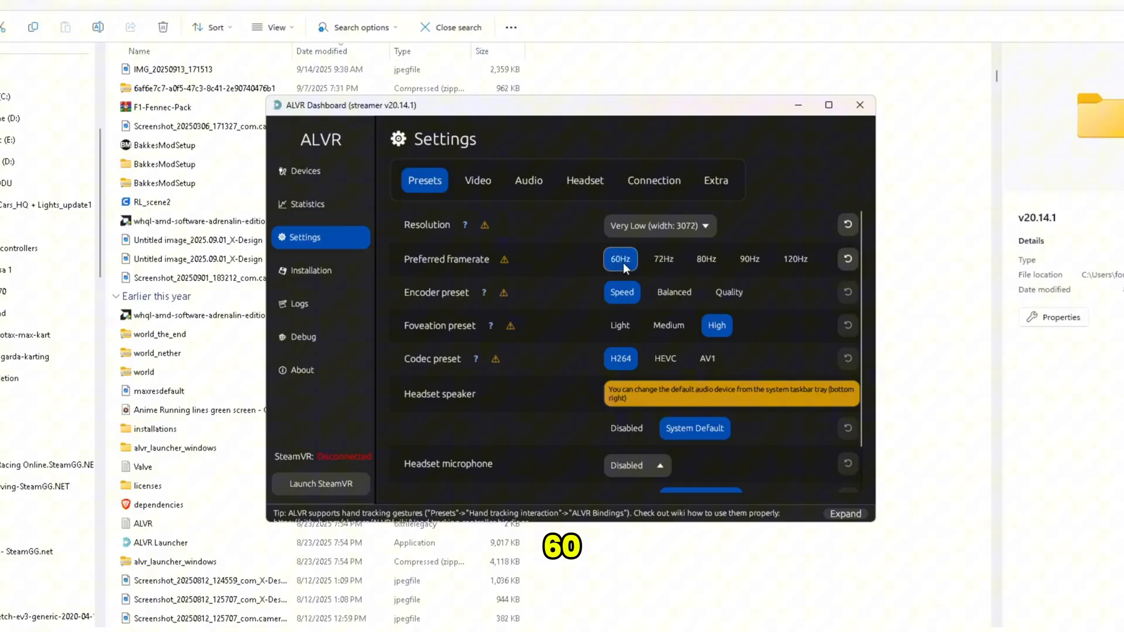
mouse_move(618, 325)
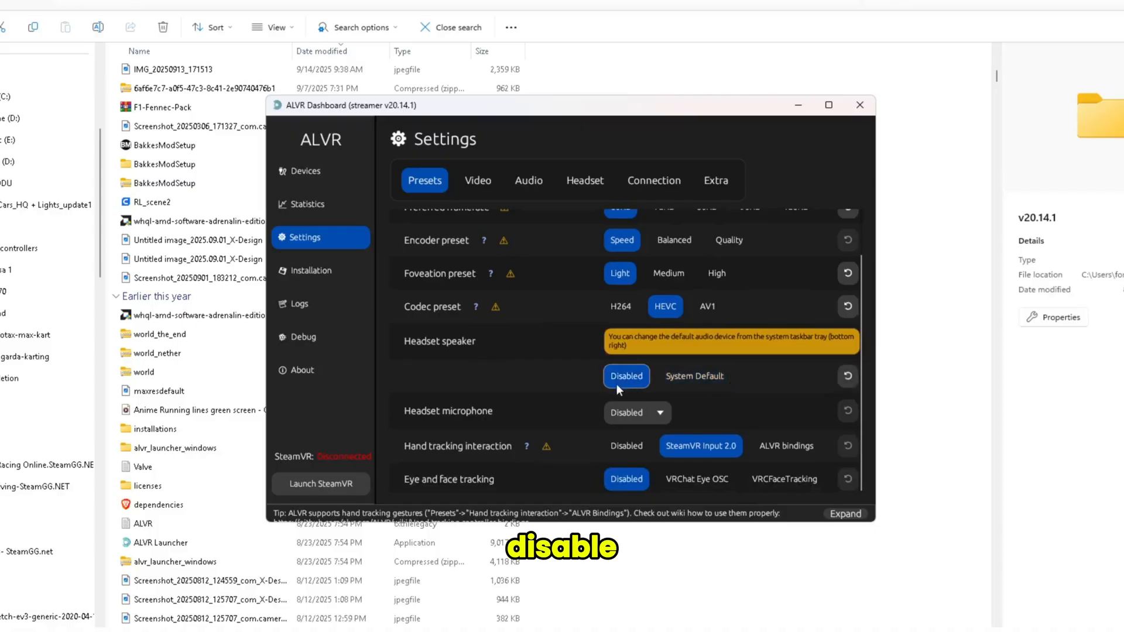
mouse_move(479, 376)
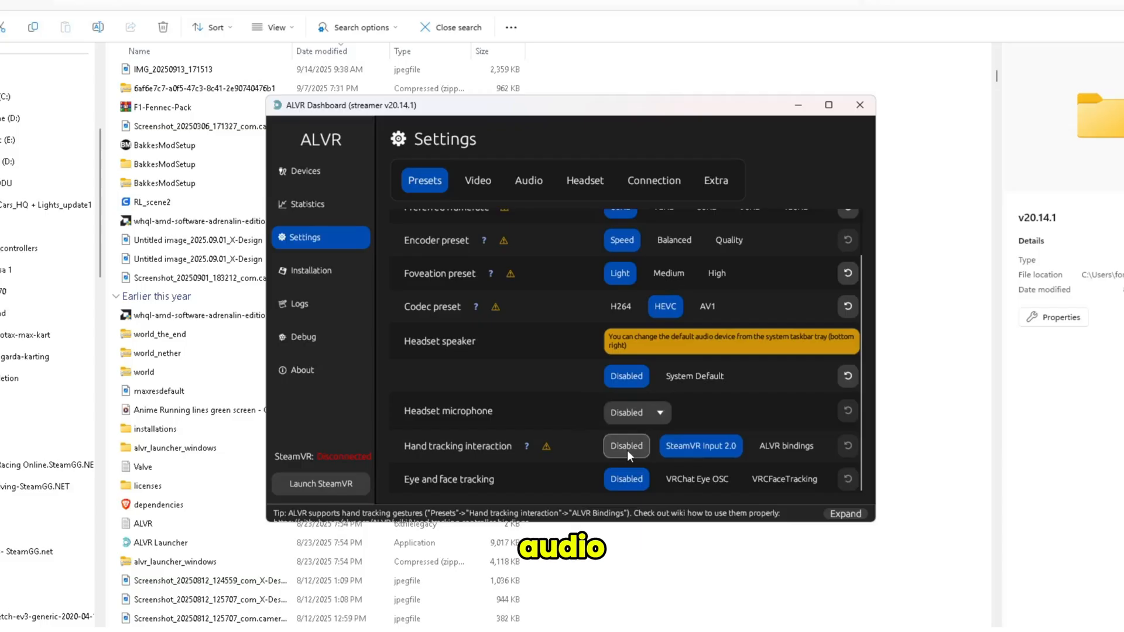
mouse_move(784, 479)
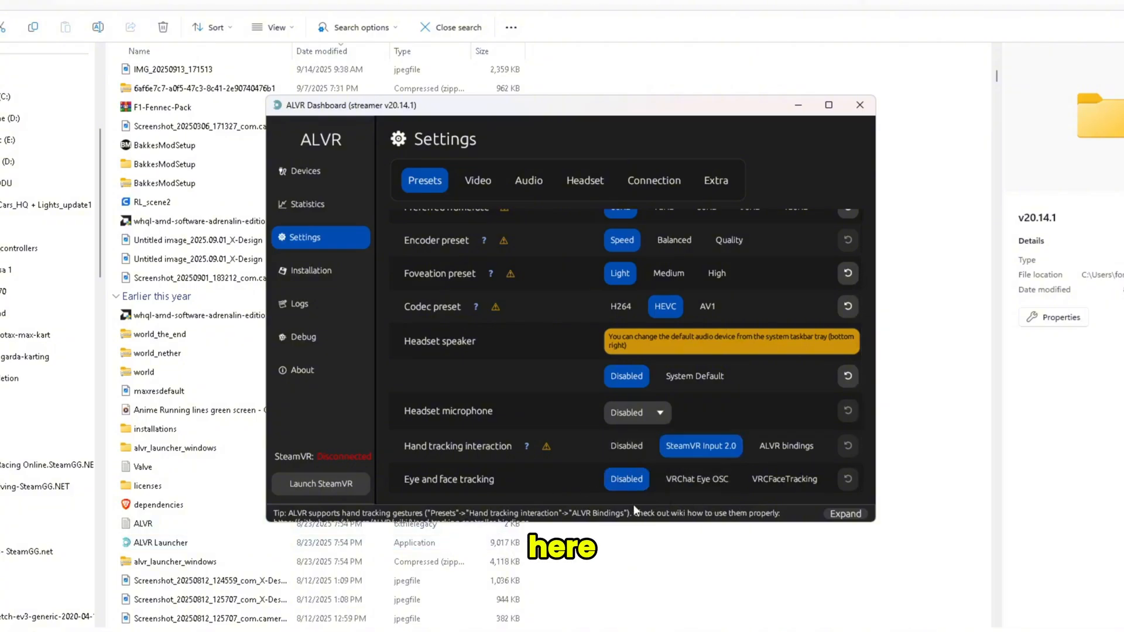
left_click(478, 179)
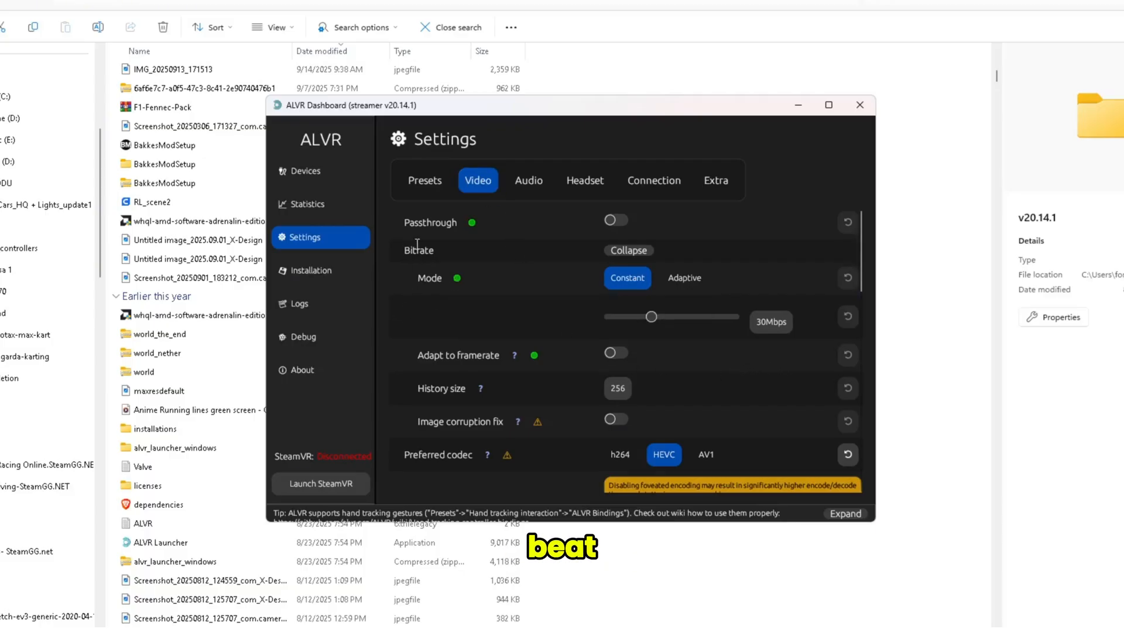
Step: Switch the video Bitrate Mode to Adaptive, then go to the Logs page
left_click(684, 278)
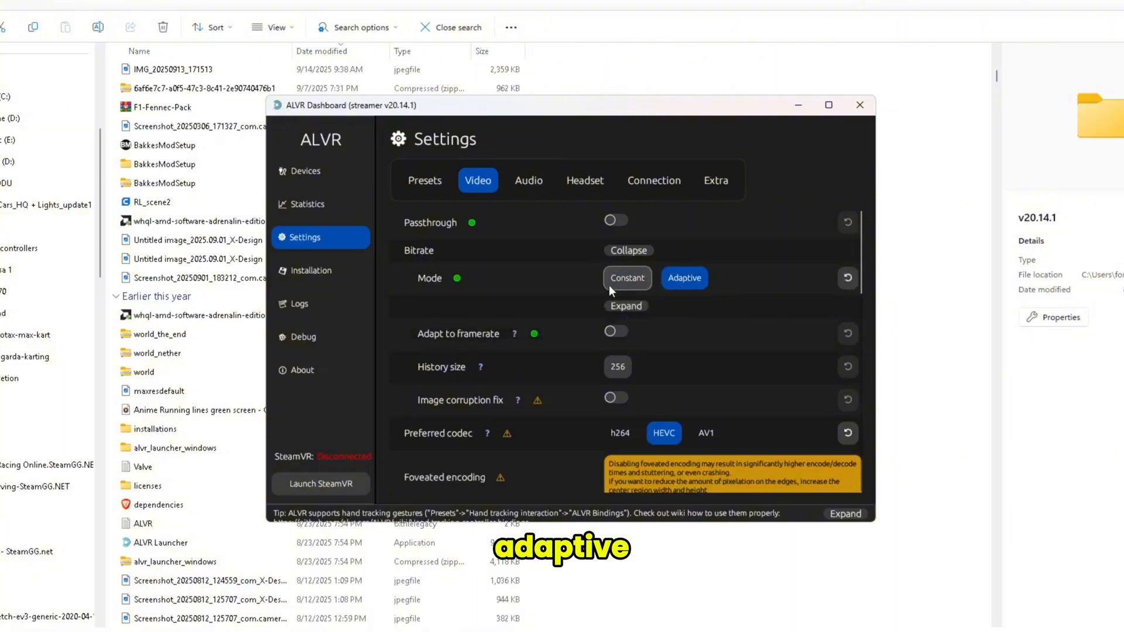
mouse_move(530, 279)
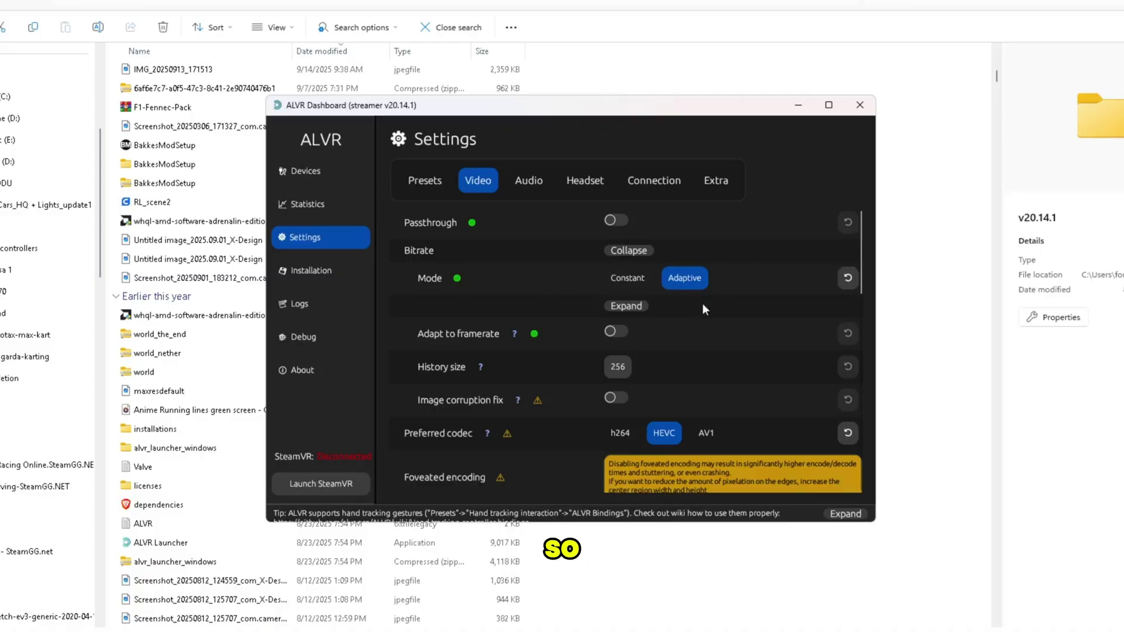
mouse_move(440, 254)
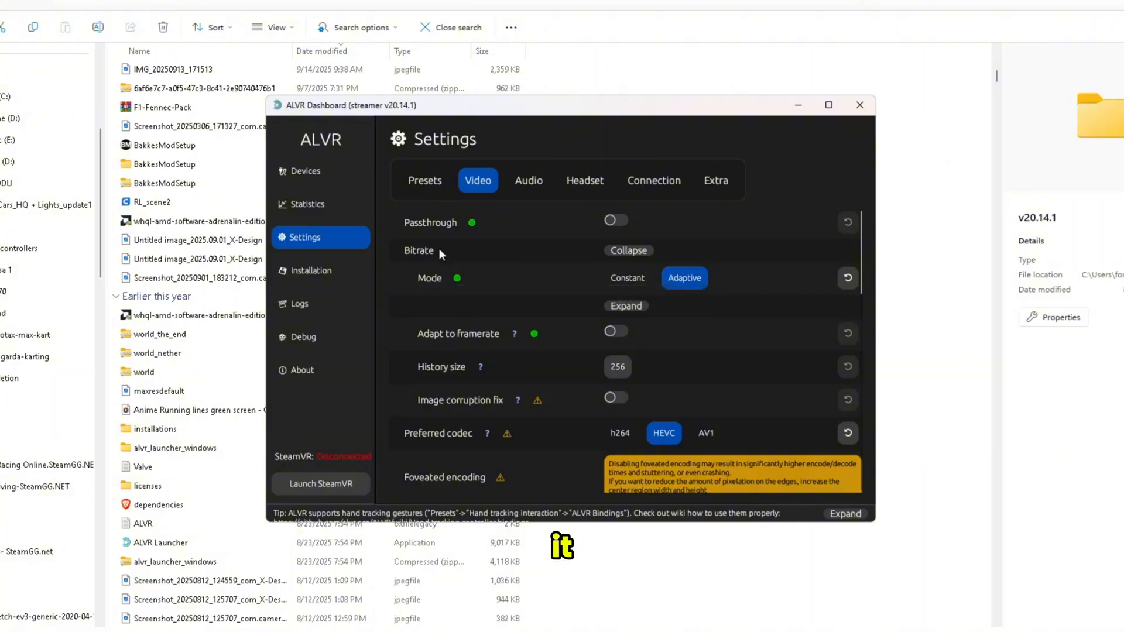
scroll("down", 3)
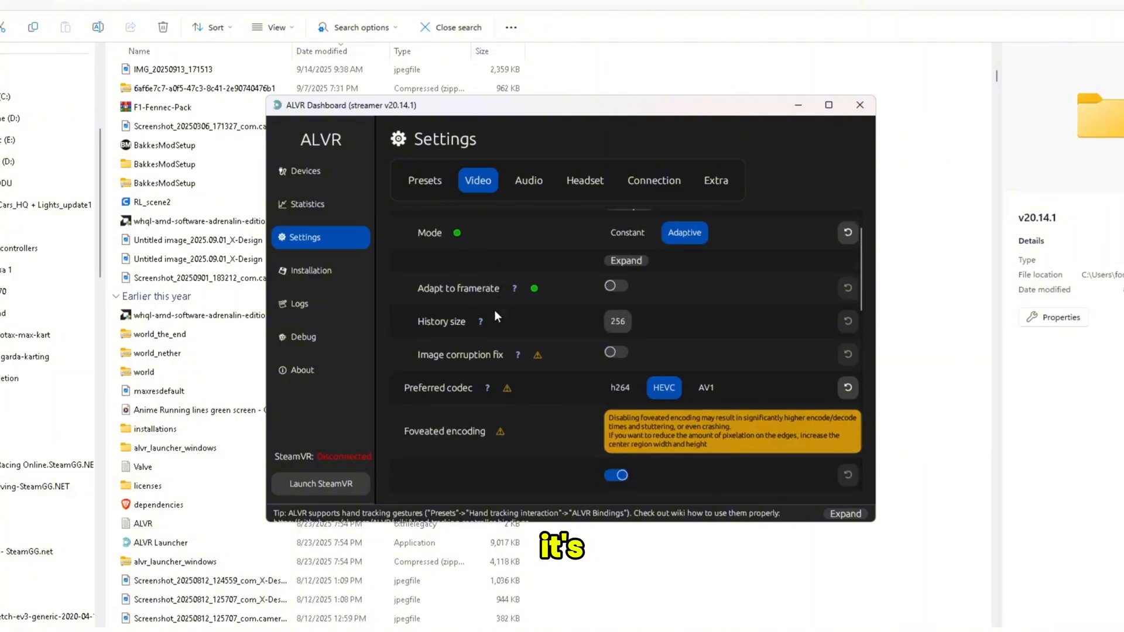
scroll("down", 3)
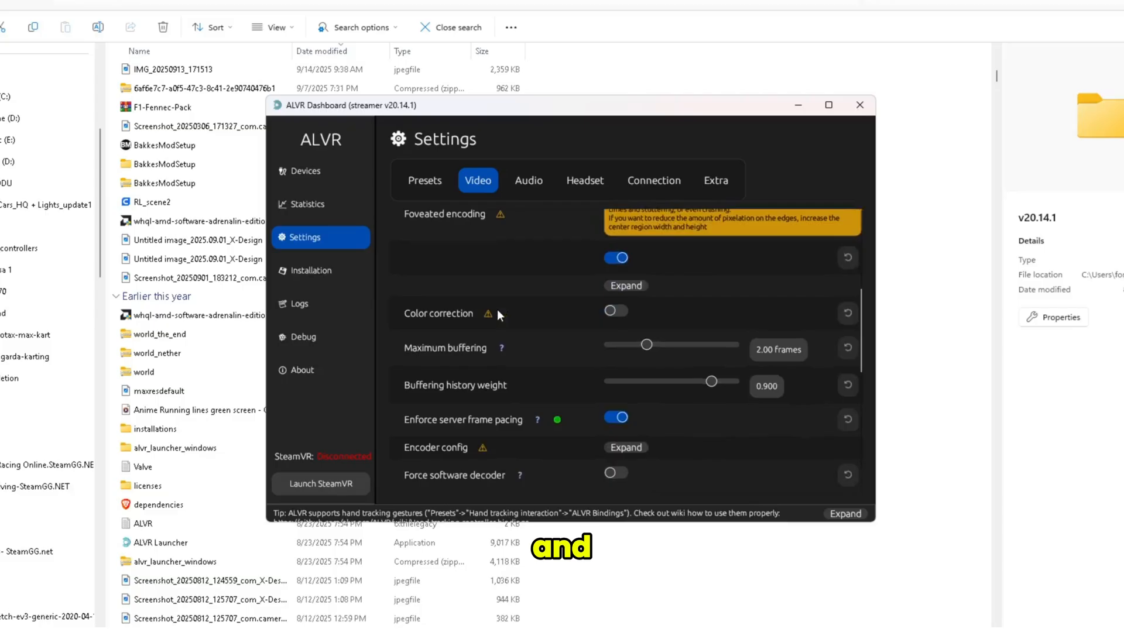
scroll("down", 3)
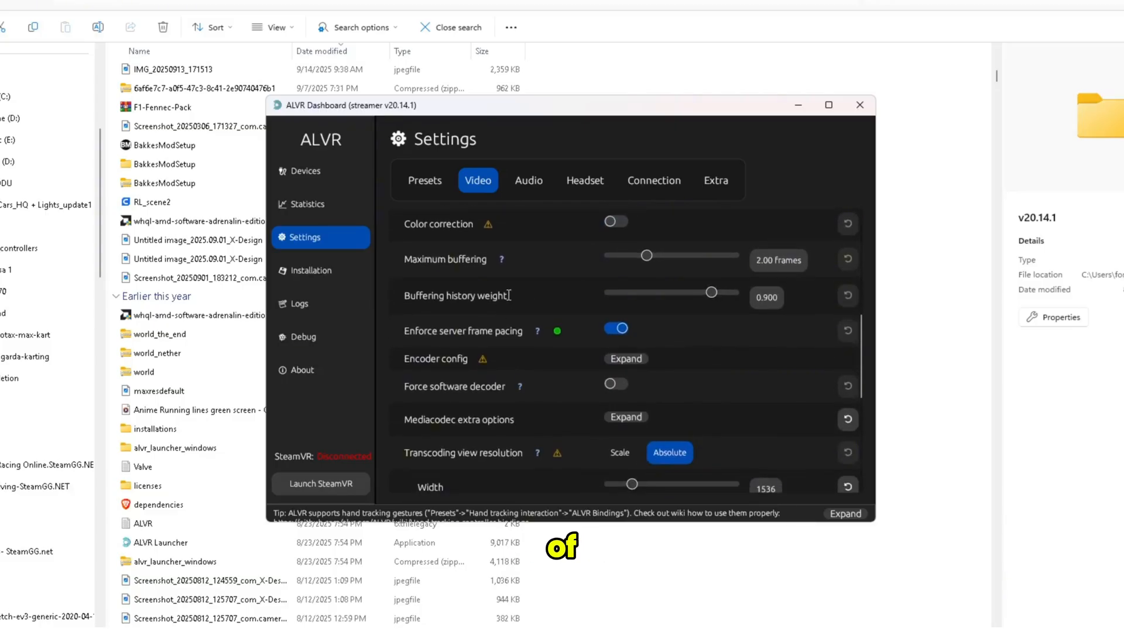
mouse_move(507, 223)
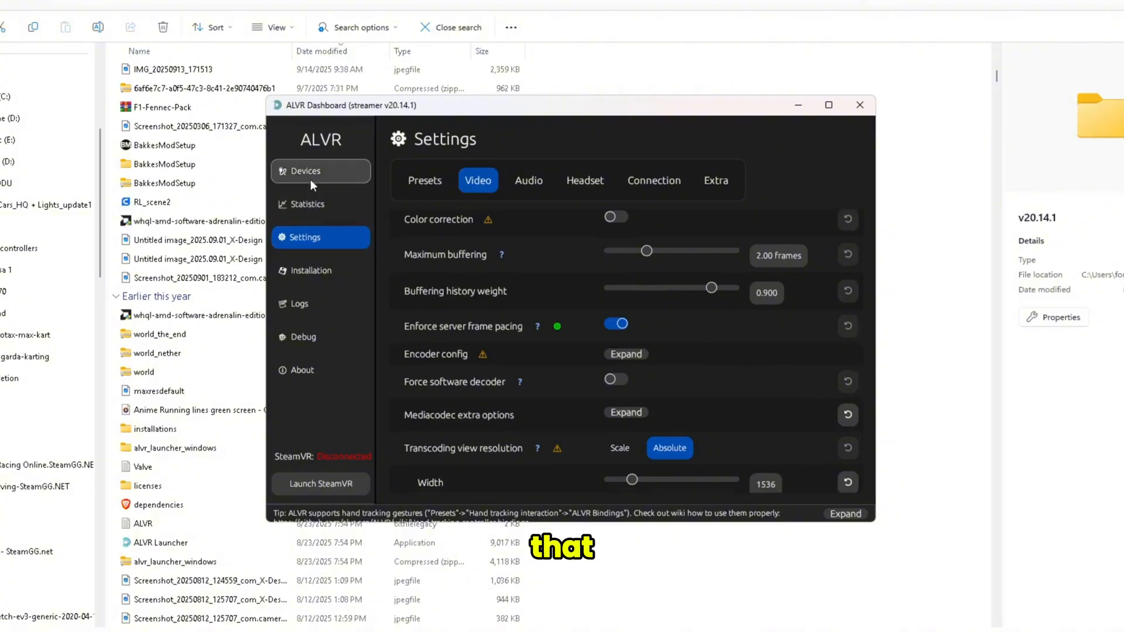
mouse_move(308, 237)
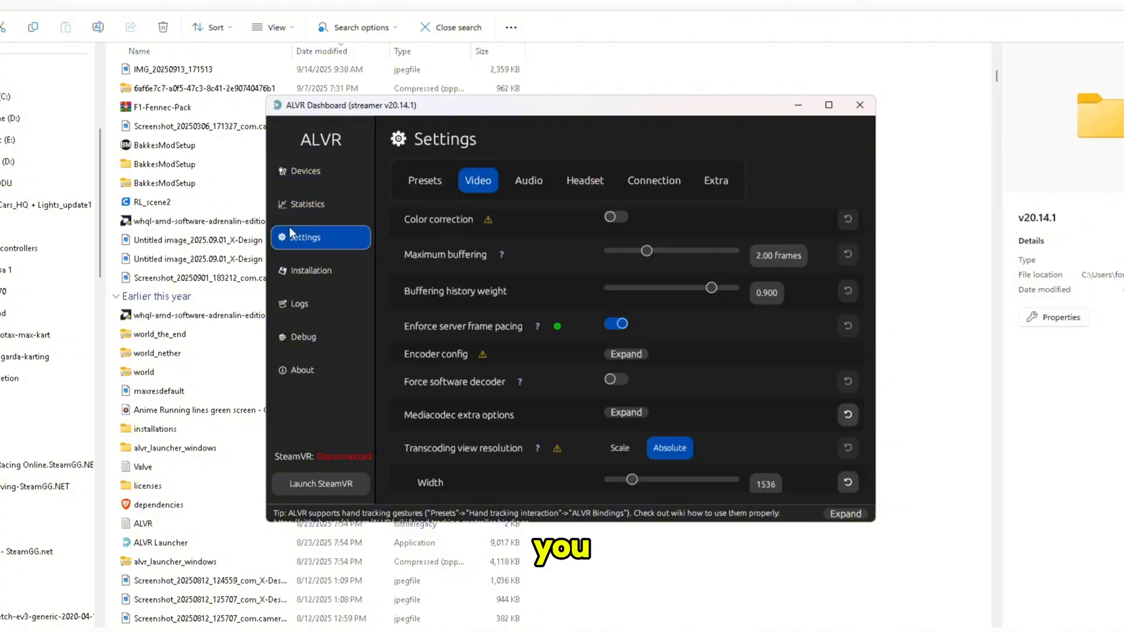
left_click(304, 303)
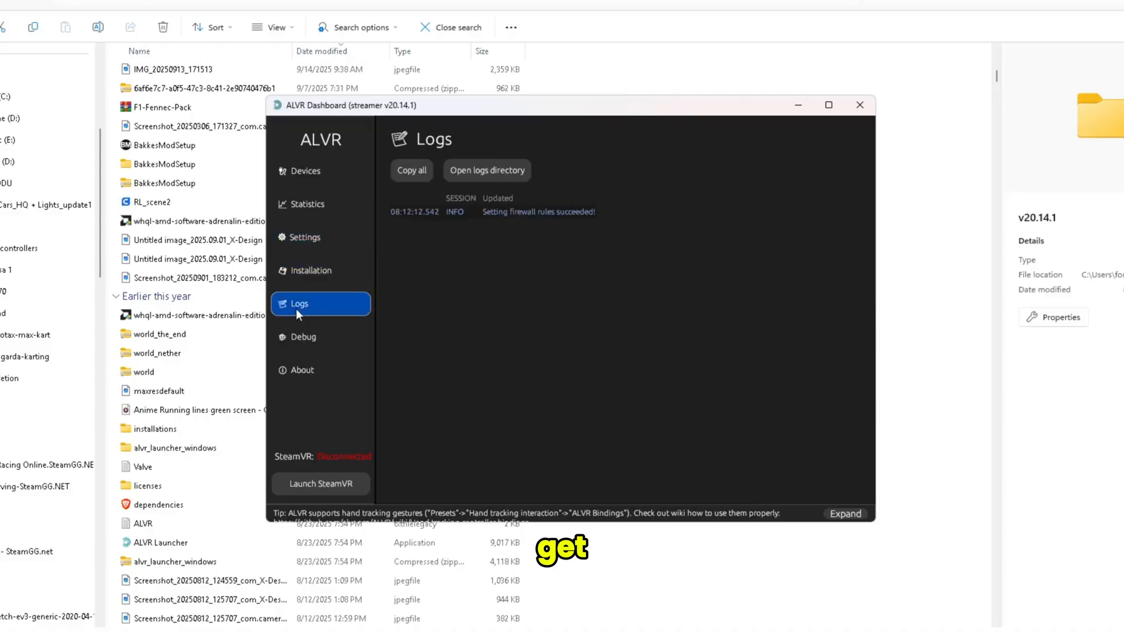
left_click(301, 337)
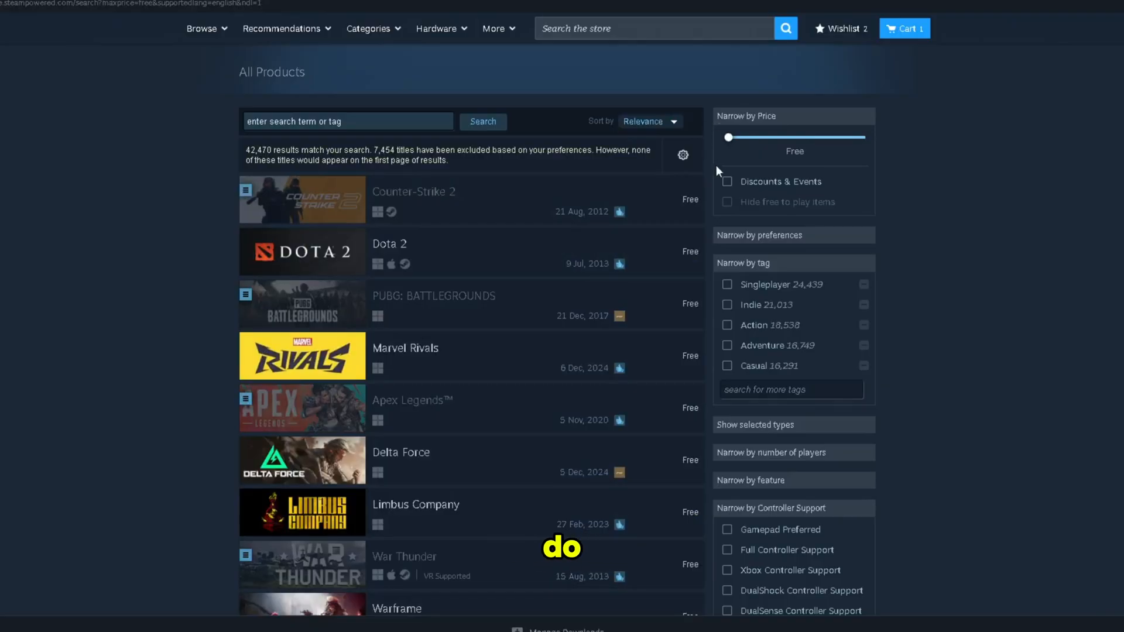
Step: Filter free games by Full Controller Support and VR Supported, leaving 160 titles
scroll("down", 3)
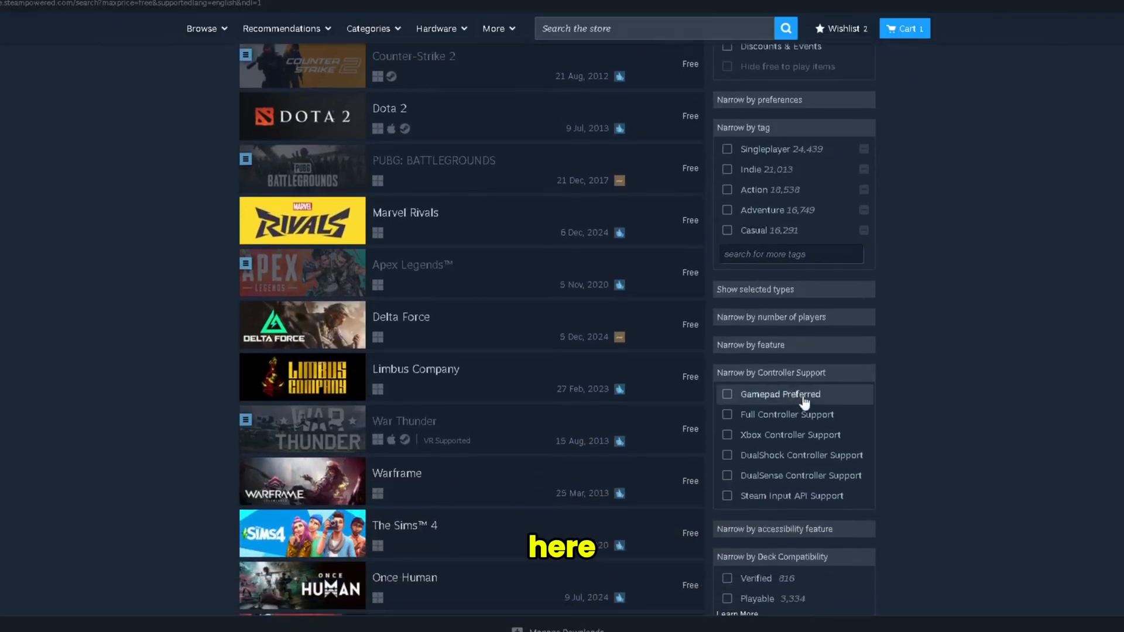
mouse_move(786, 414)
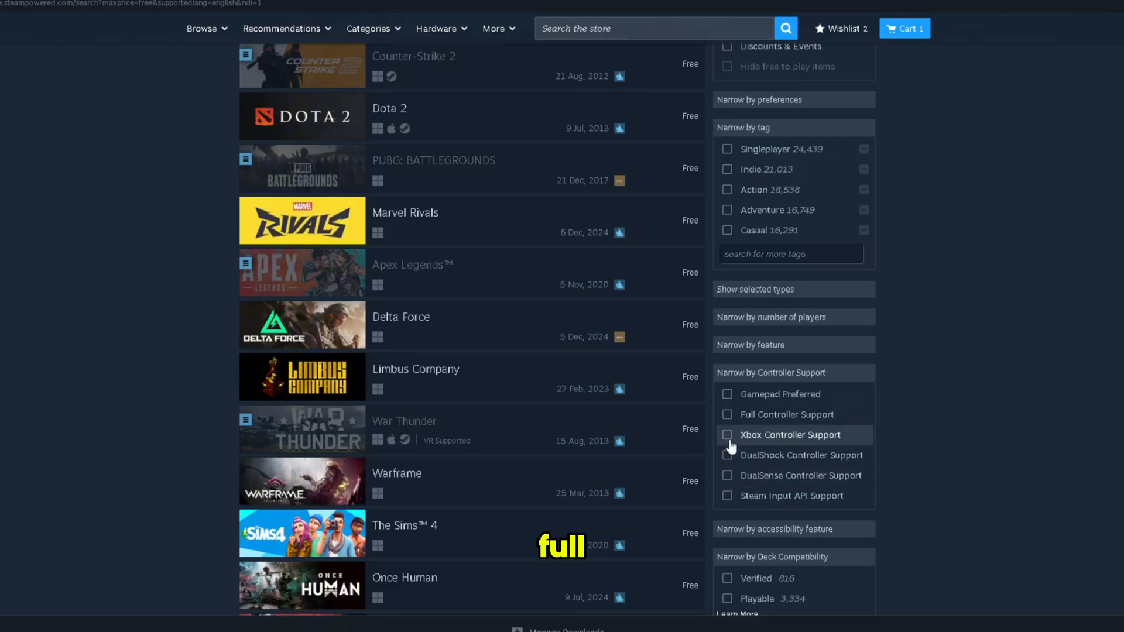
left_click(727, 414)
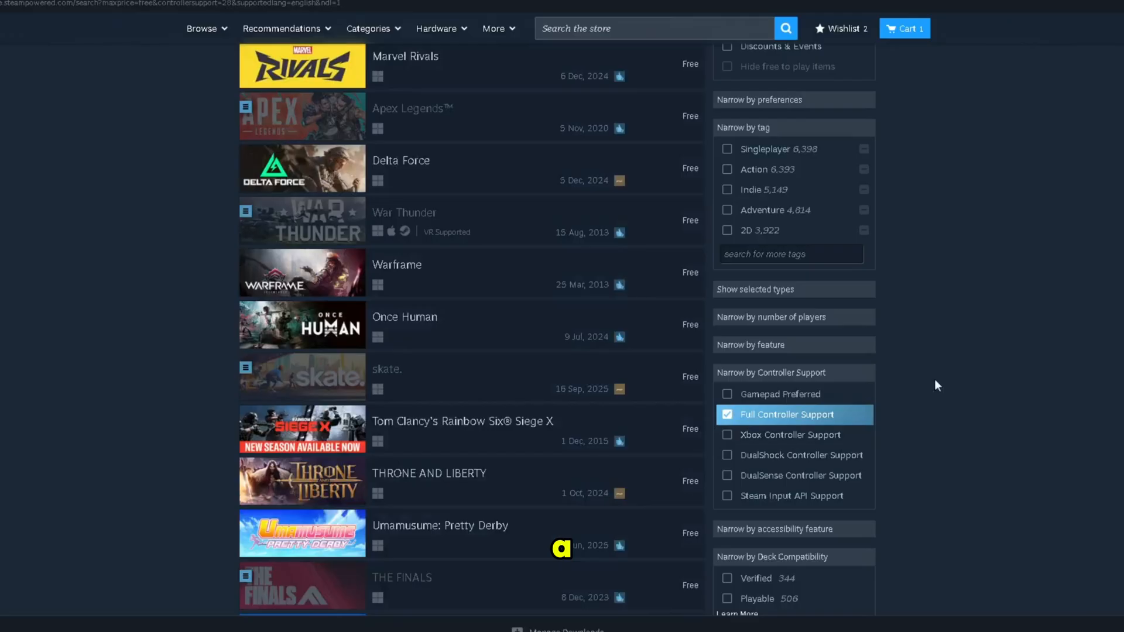
scroll("up", 3)
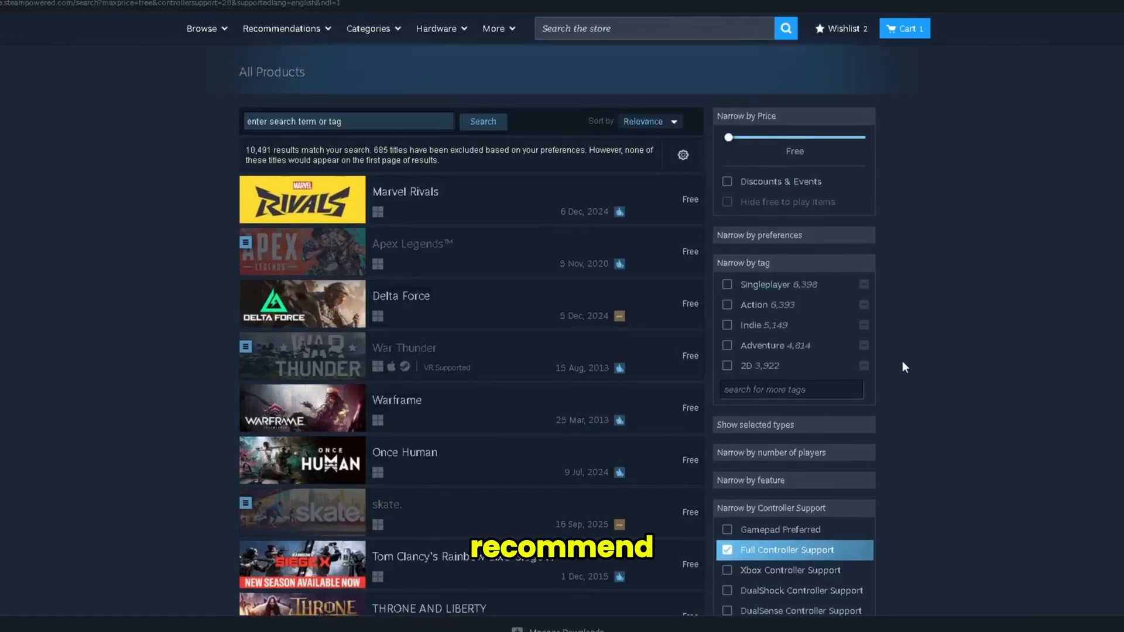
scroll("down", 3)
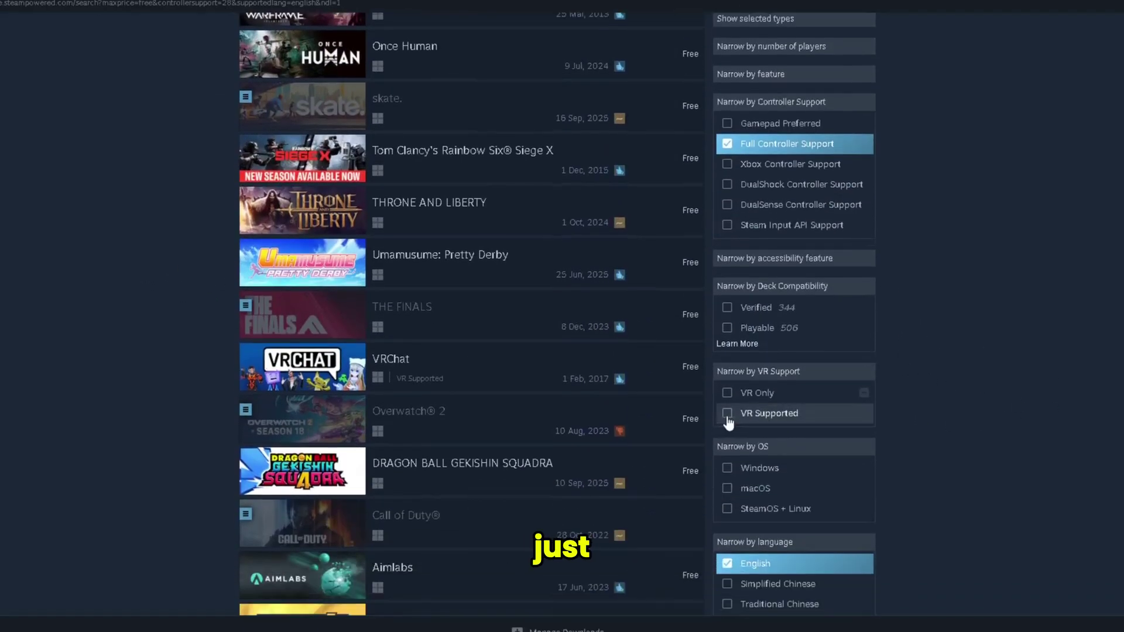
left_click(727, 413)
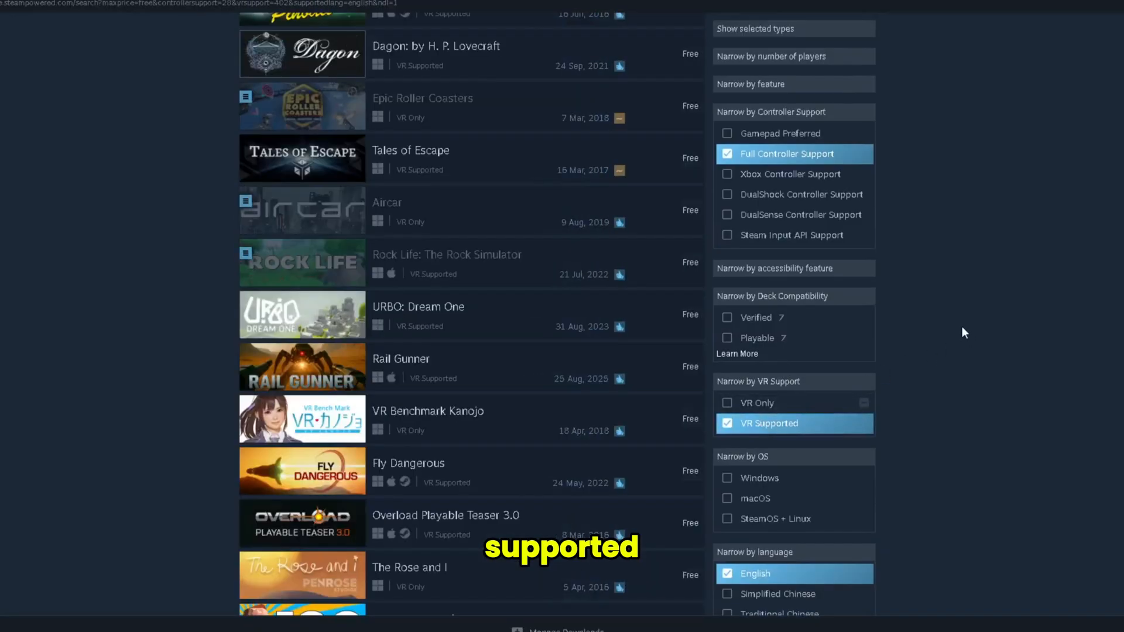
scroll("up", 3)
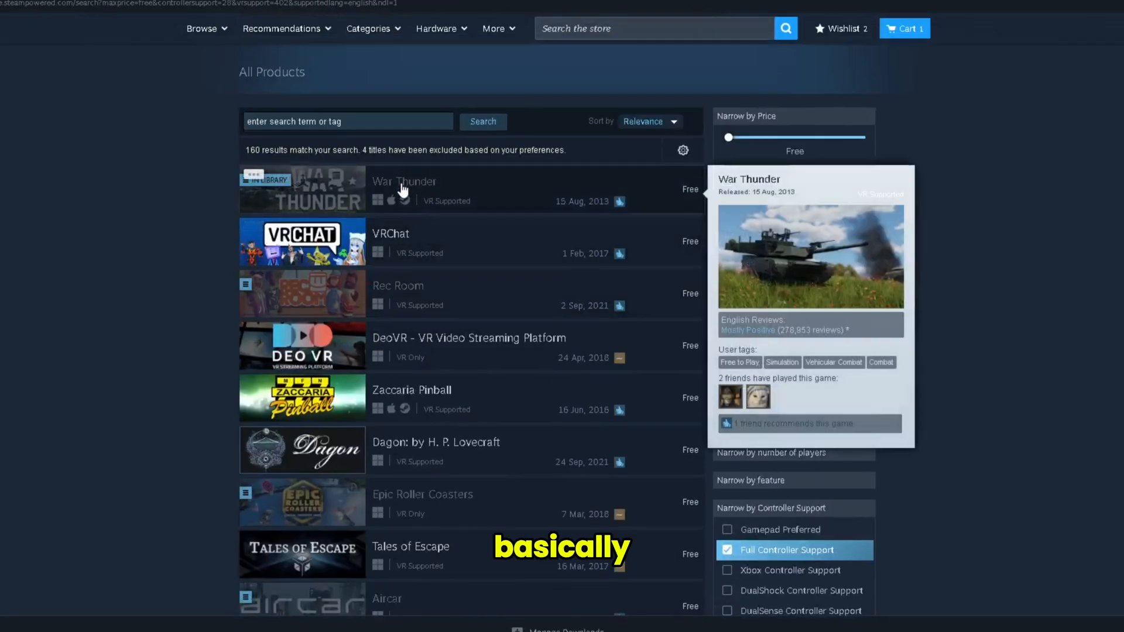
mouse_move(344, 297)
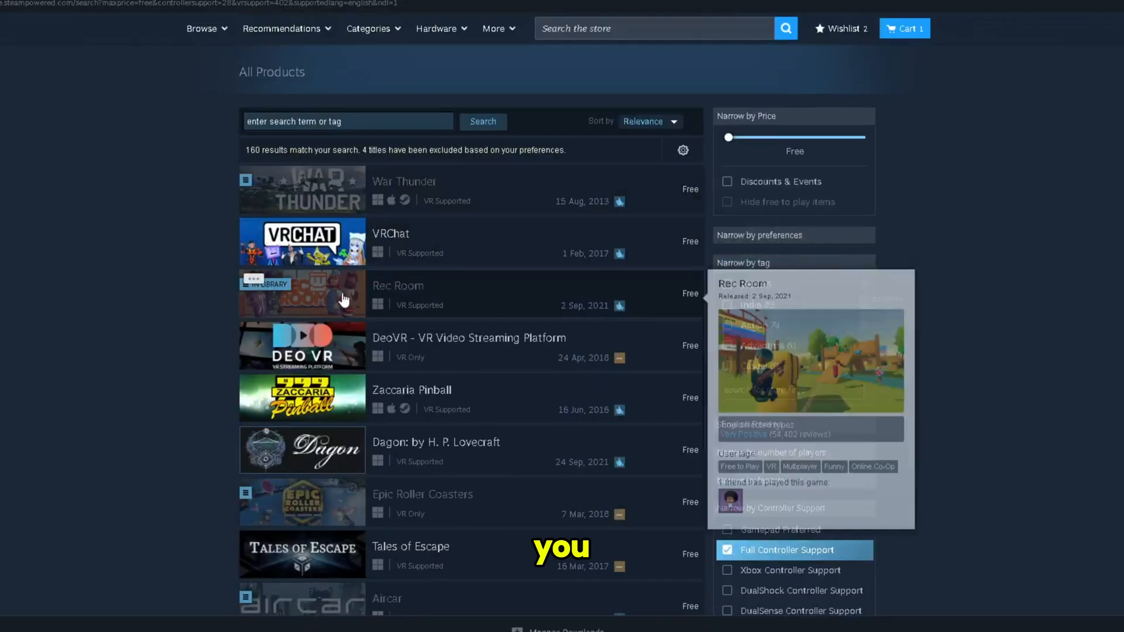
scroll("down", 3)
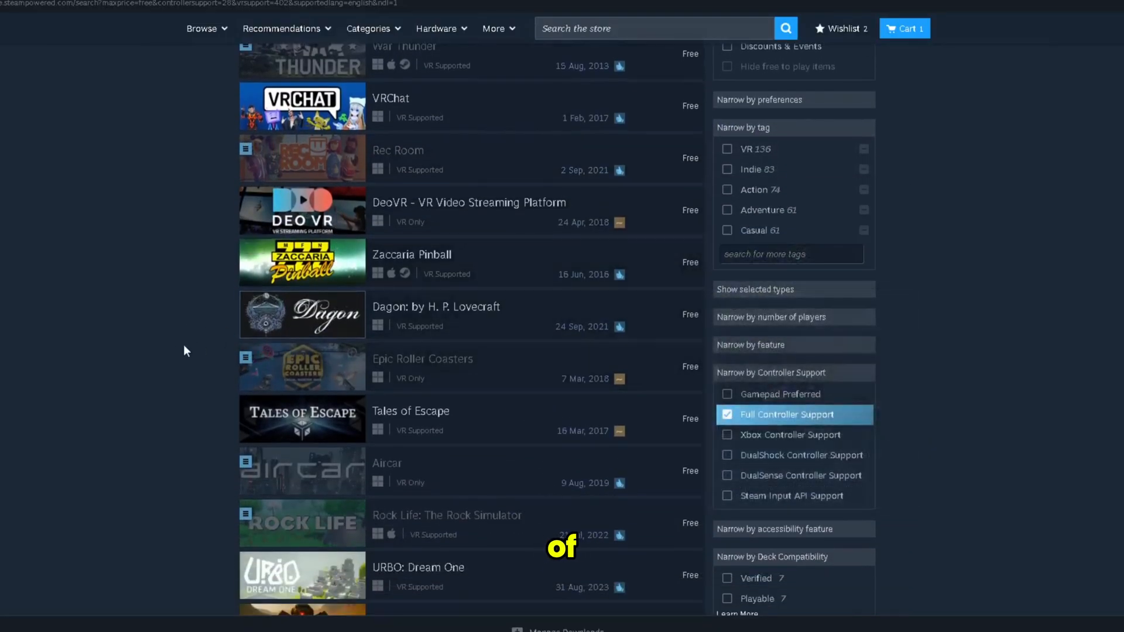
scroll("down", 3)
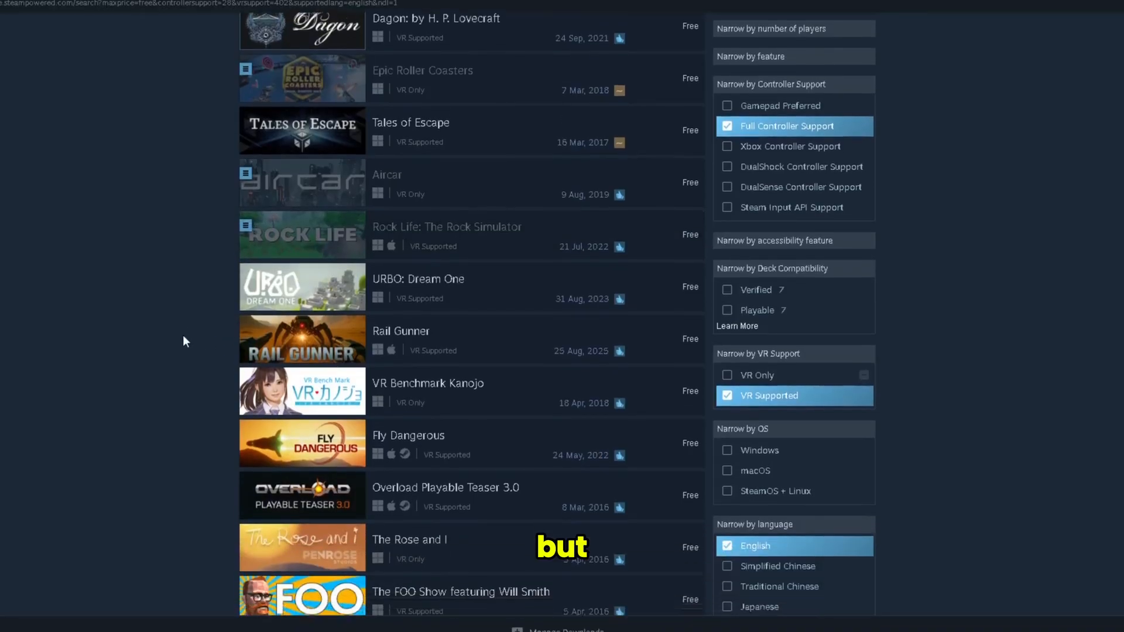